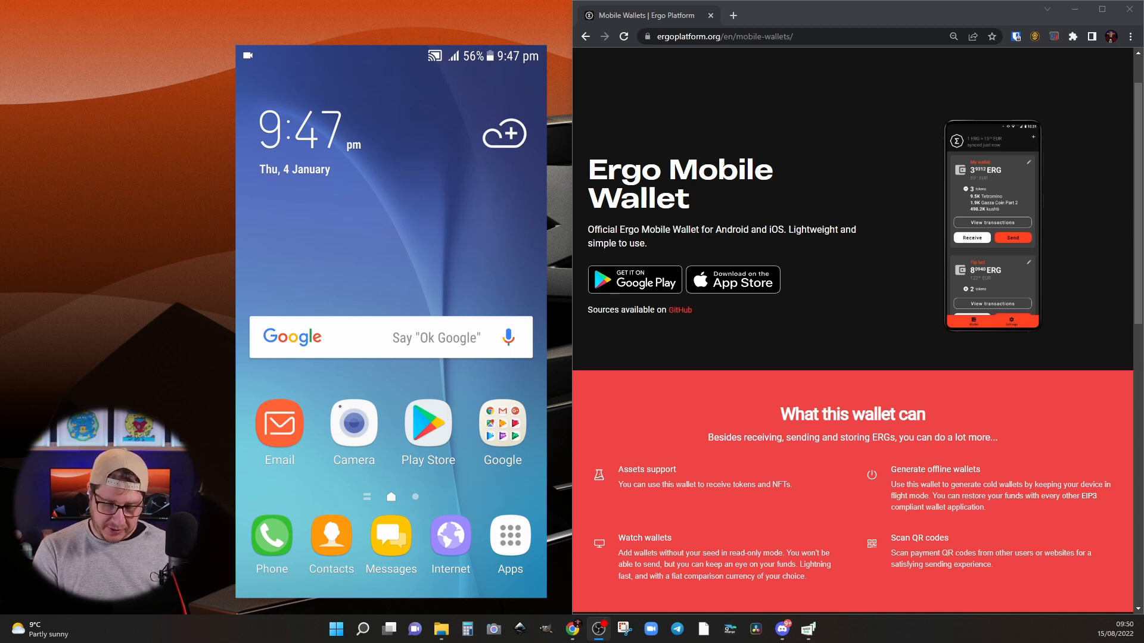
Step: Find 'Factory data reset' via Settings search and tap Reset Device to list erased data
left_click(510, 536)
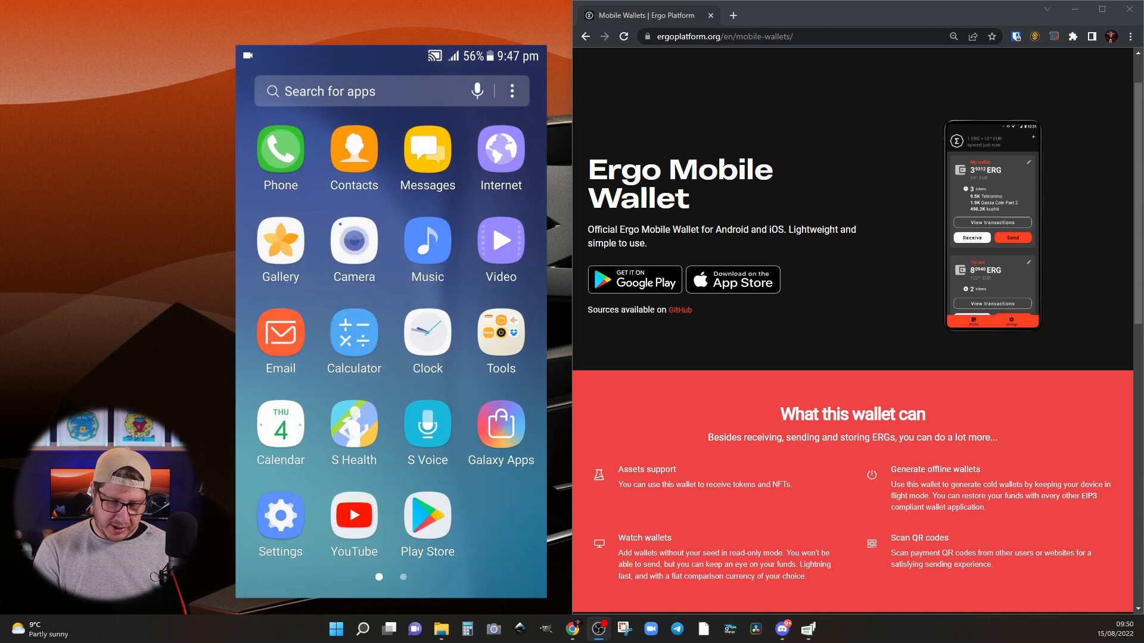
left_click(280, 515)
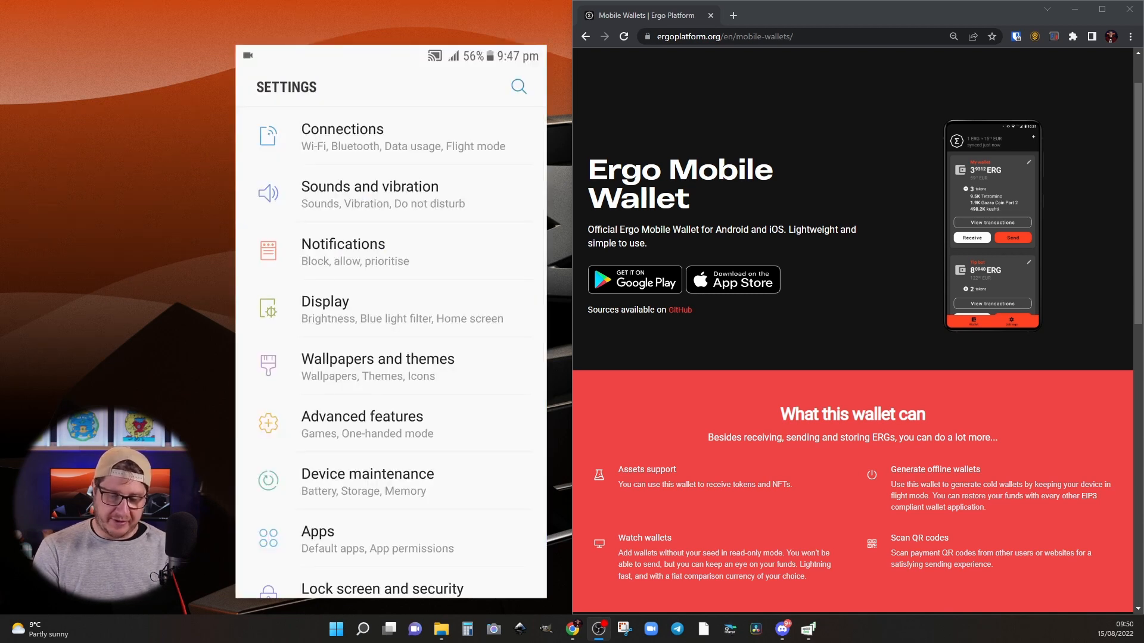
left_click(518, 87)
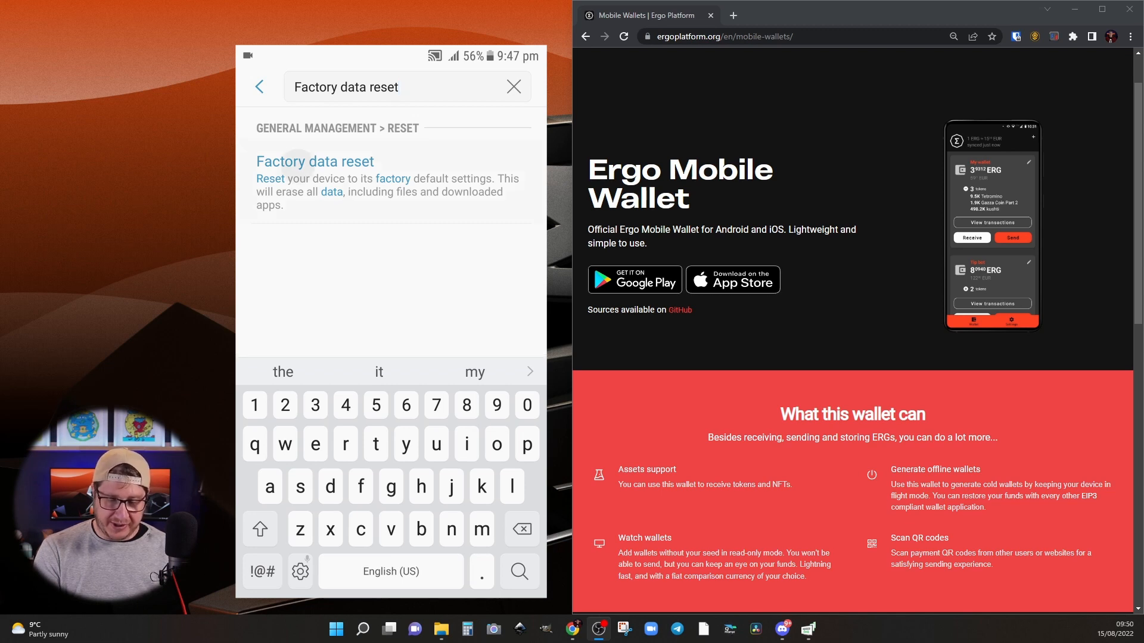
left_click(315, 162)
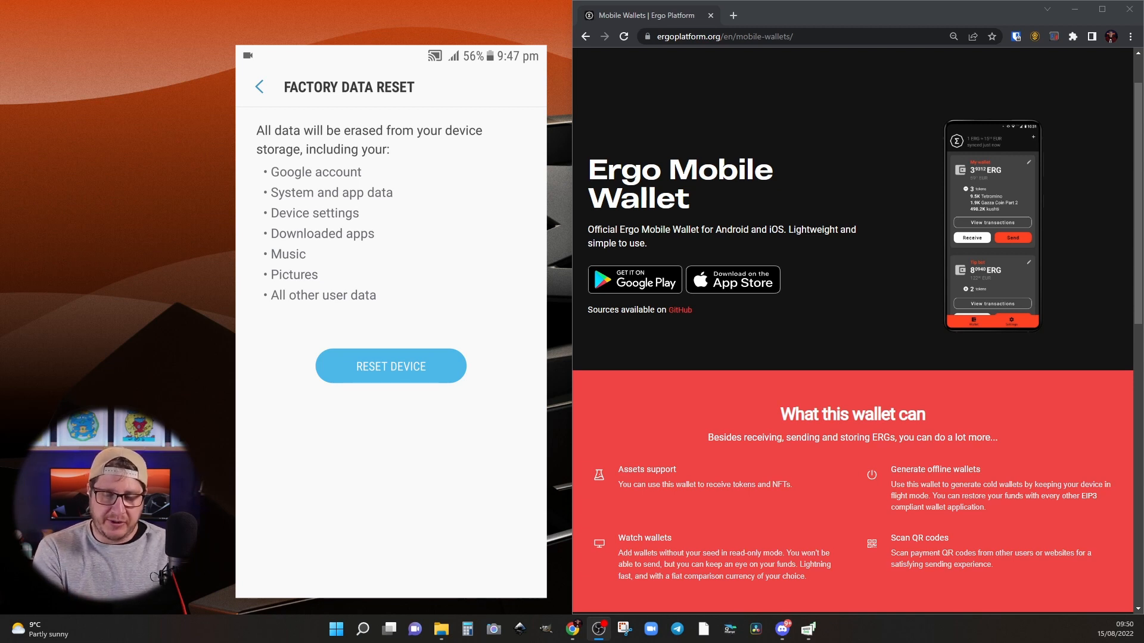
left_click(391, 365)
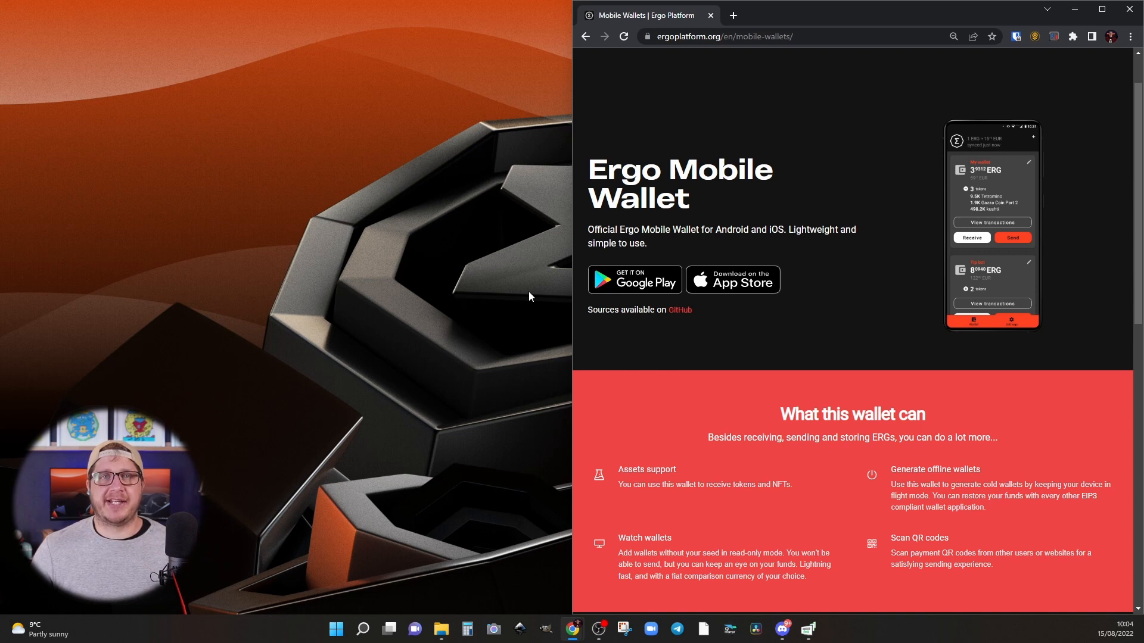
scroll("up", 3)
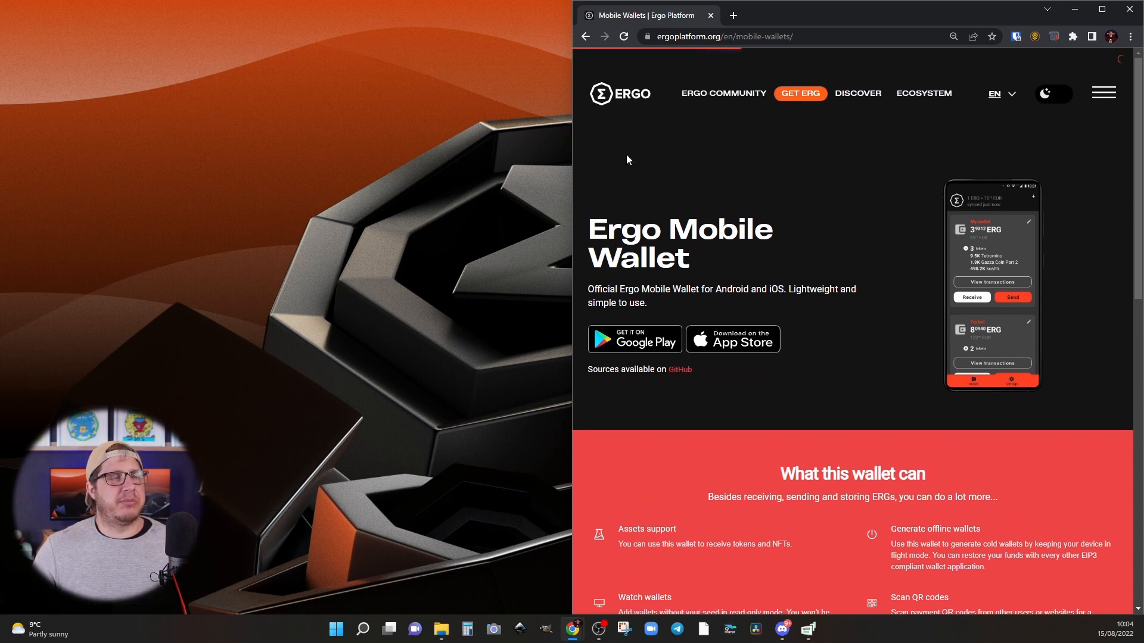
left_click(619, 93)
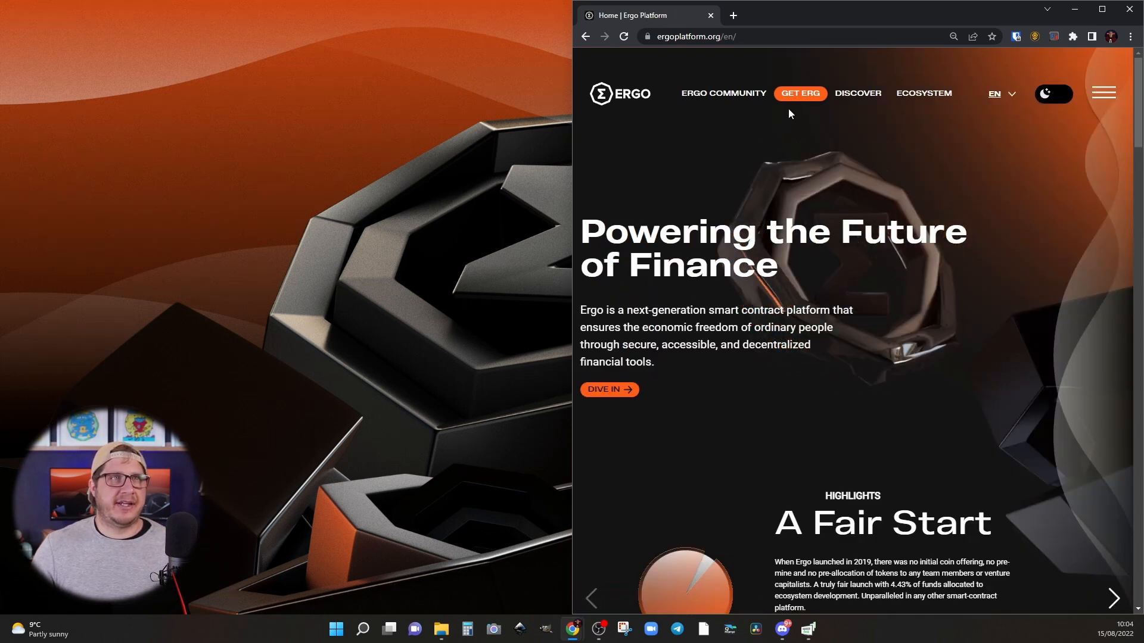
mouse_move(810, 98)
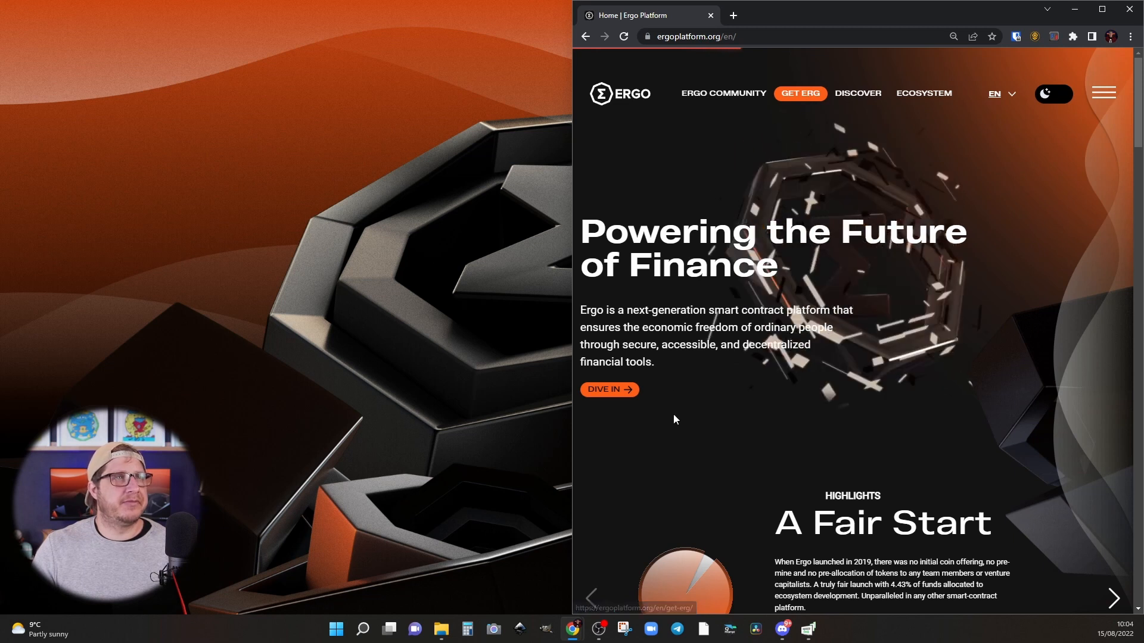
left_click(800, 93)
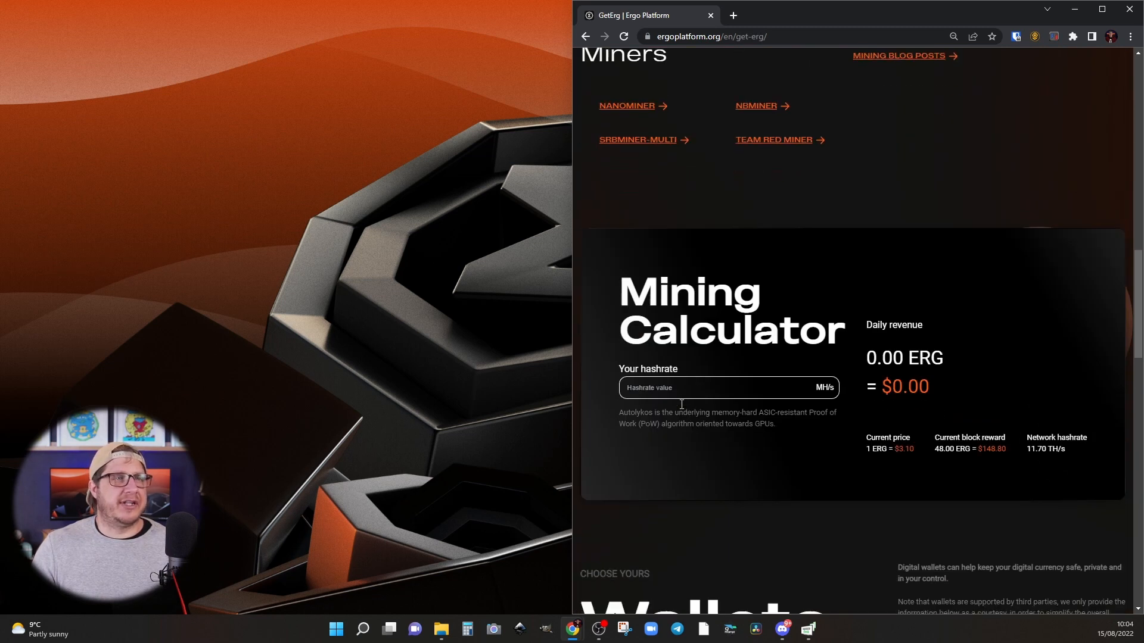
scroll("down", 3)
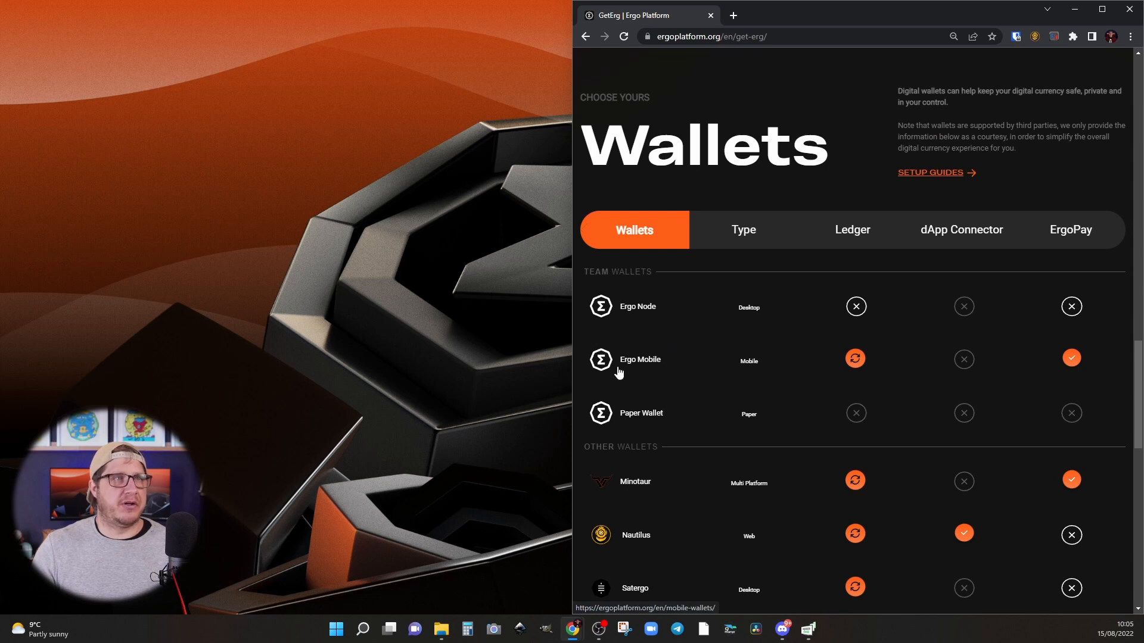
left_click(639, 360)
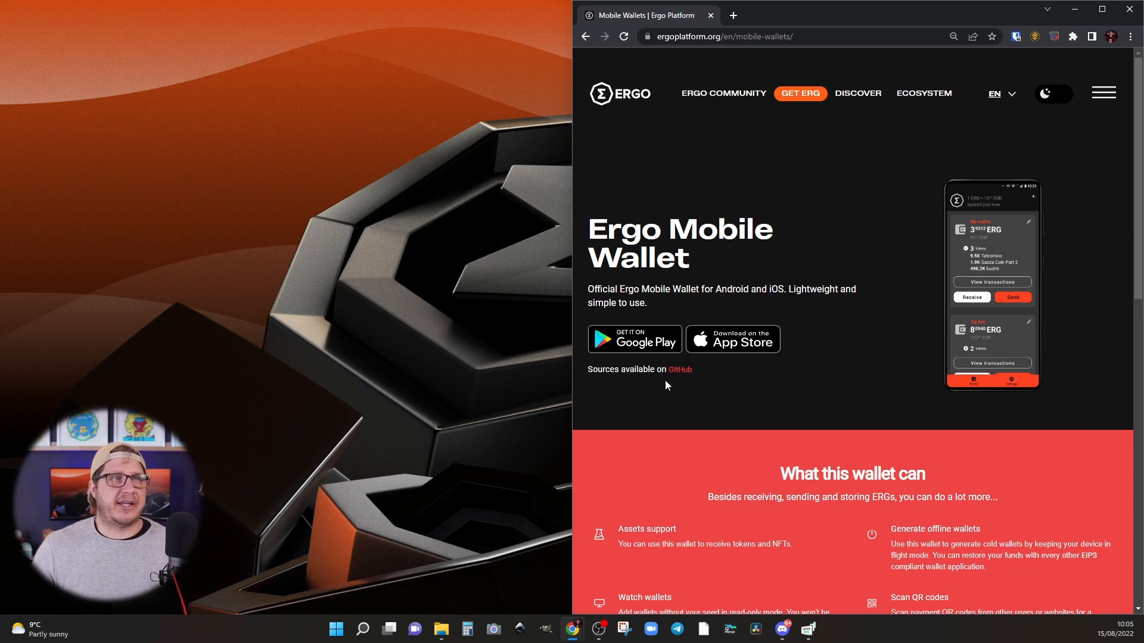
mouse_move(685, 375)
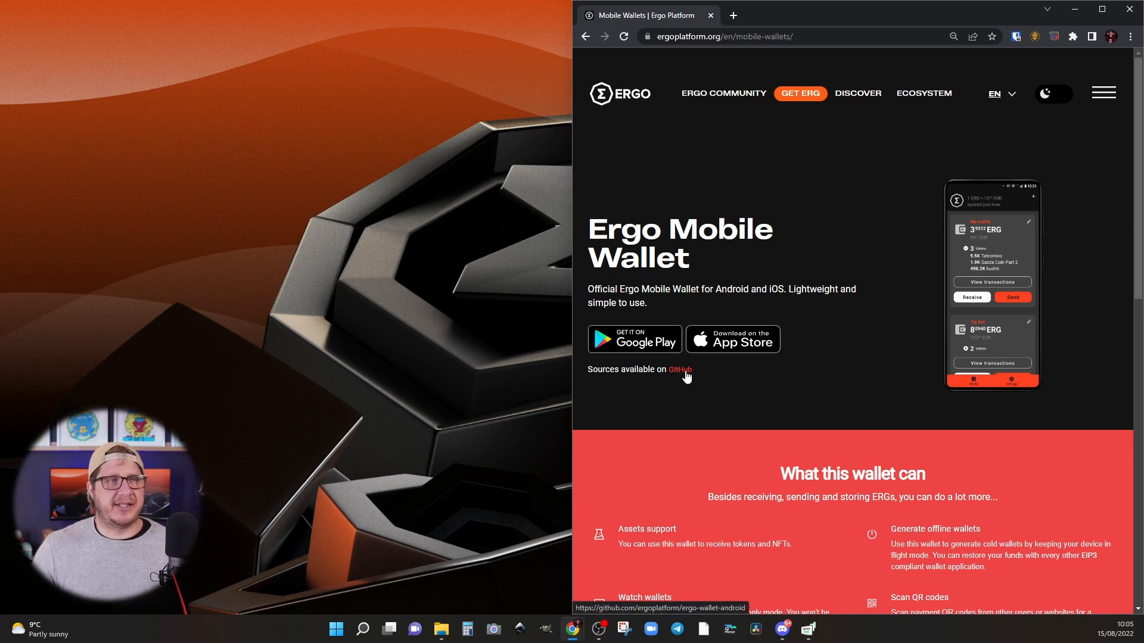
Step: Download android-ergomainnet-2214.apk from the ergo-wallet-app v2.0.2214 release assets on GitHub
left_click(680, 369)
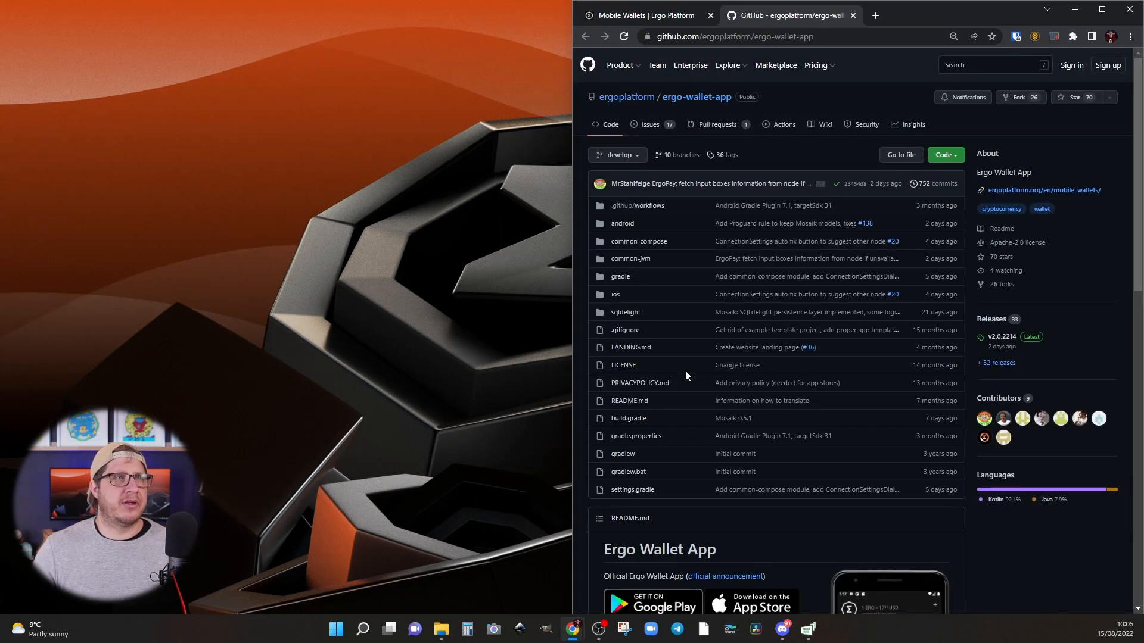
mouse_move(811, 391)
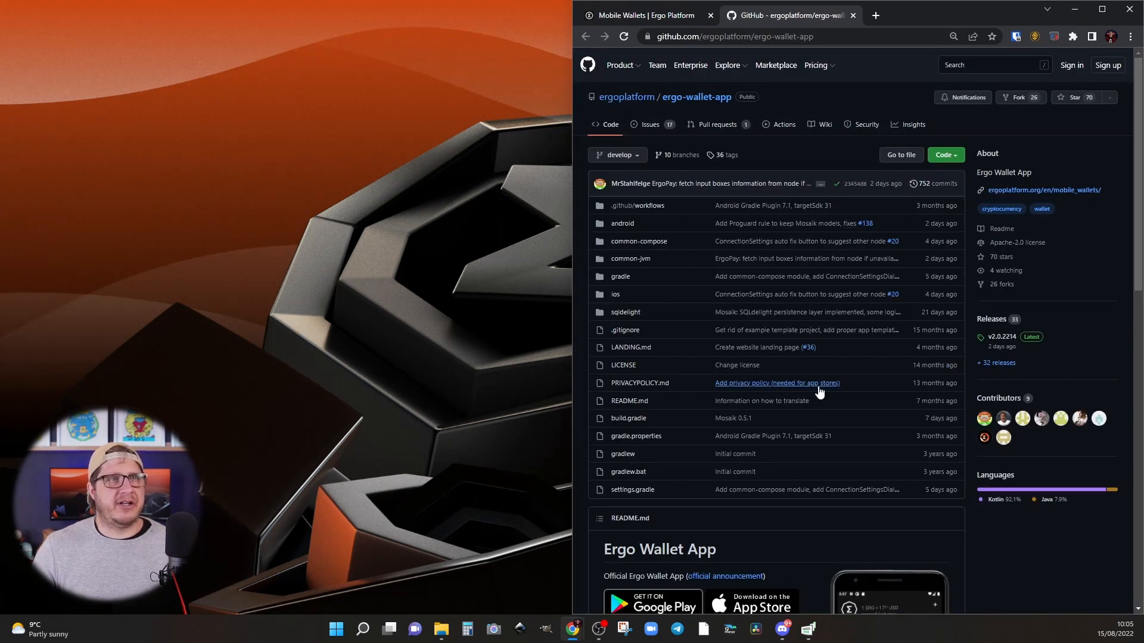
mouse_move(1015, 303)
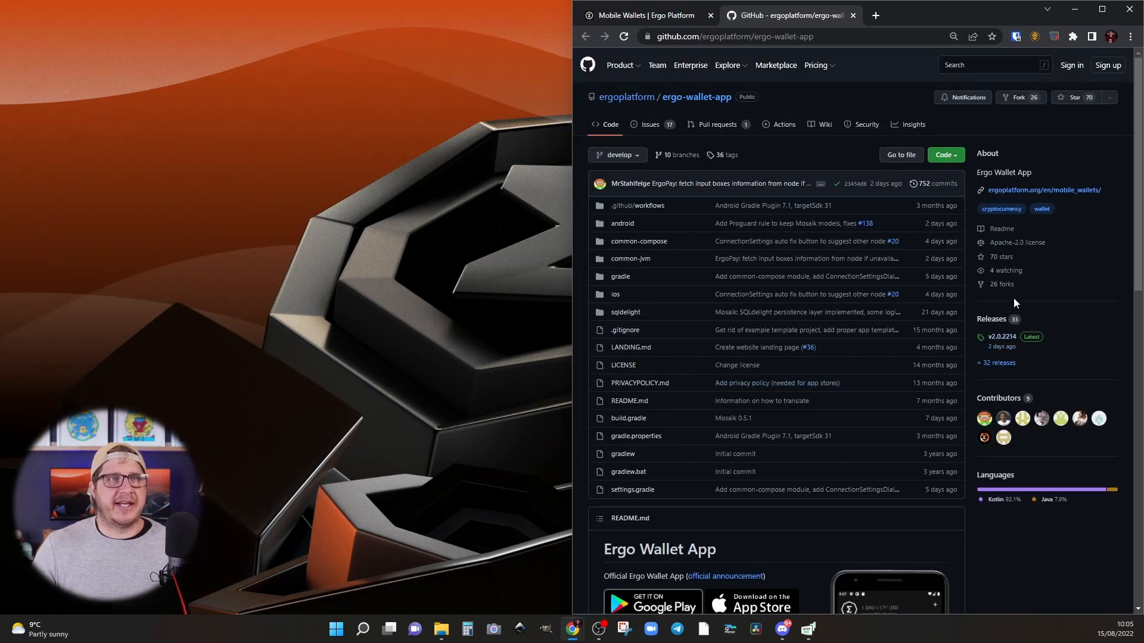
mouse_move(1026, 363)
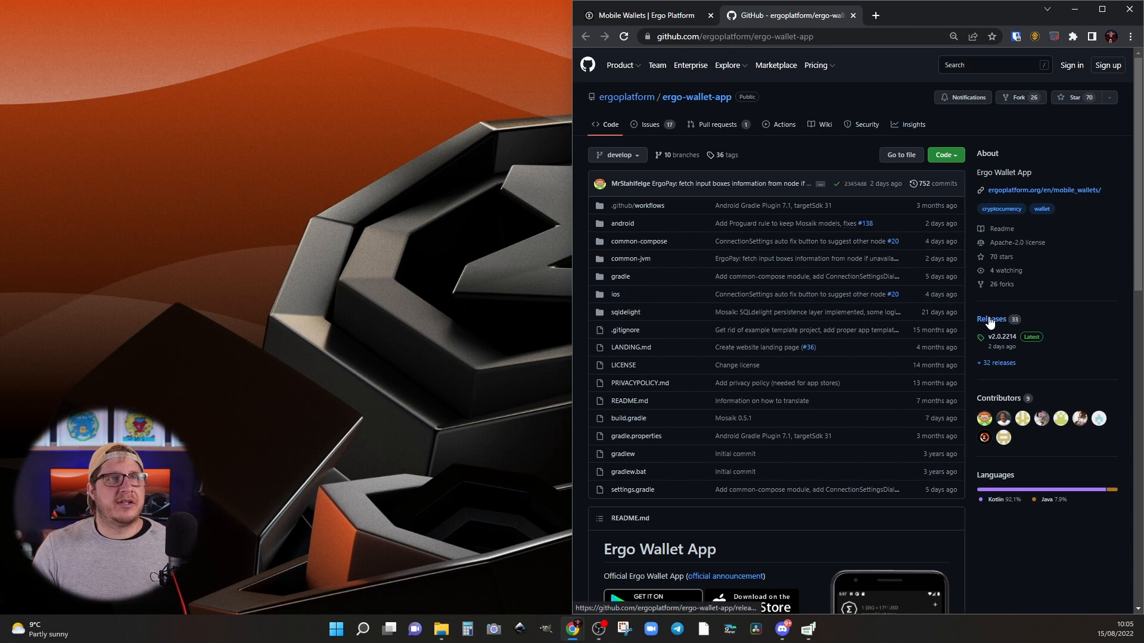
left_click(992, 319)
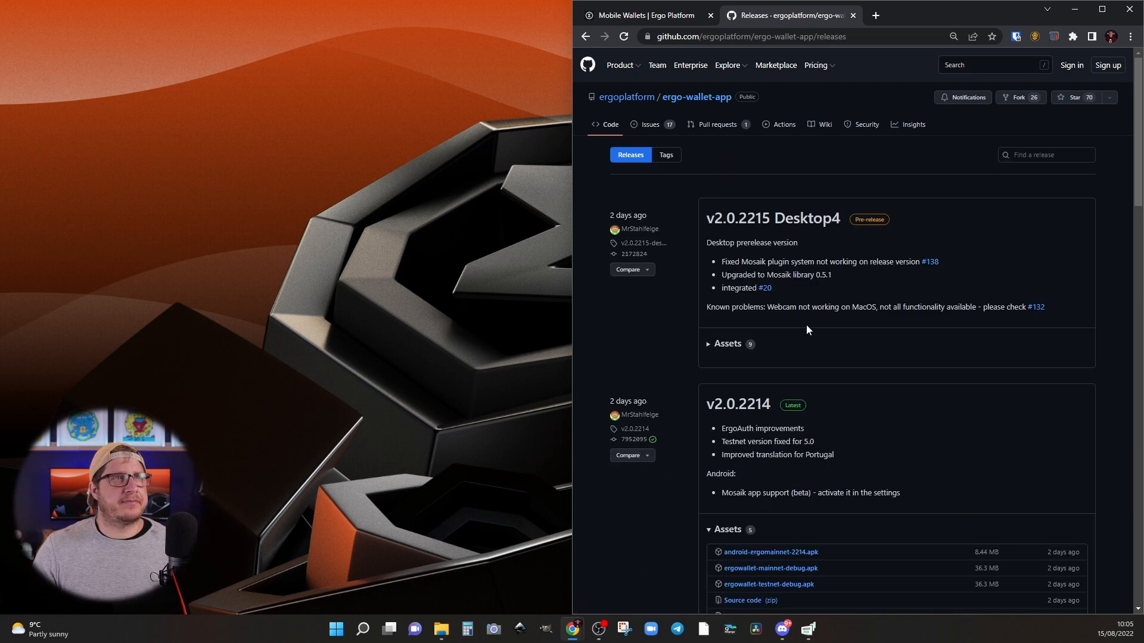
scroll("down", 3)
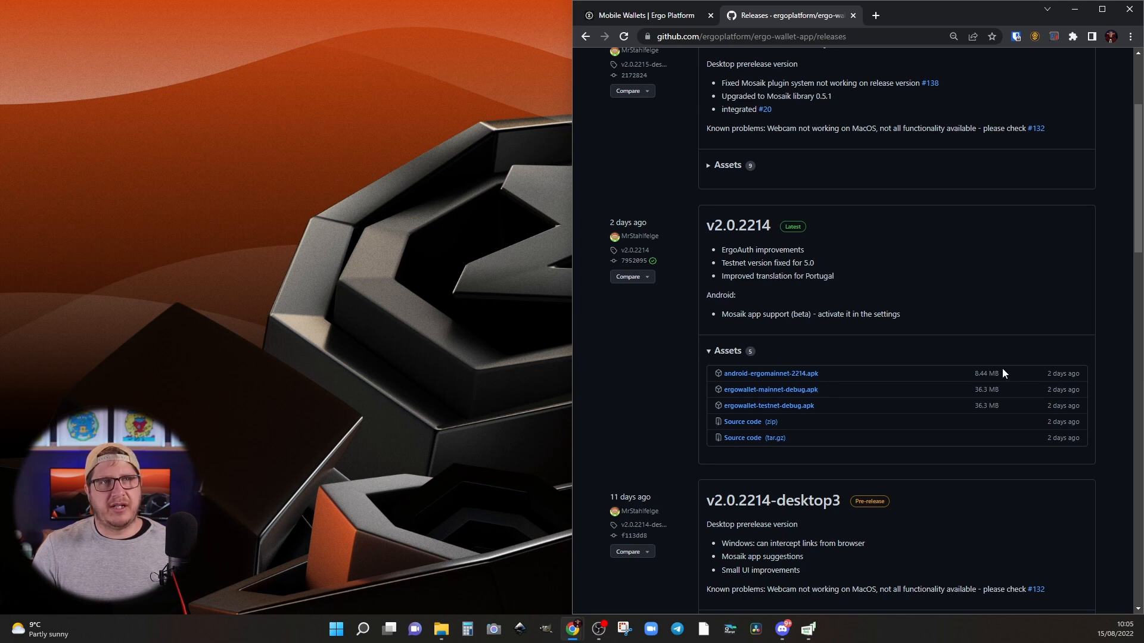
mouse_move(758, 377)
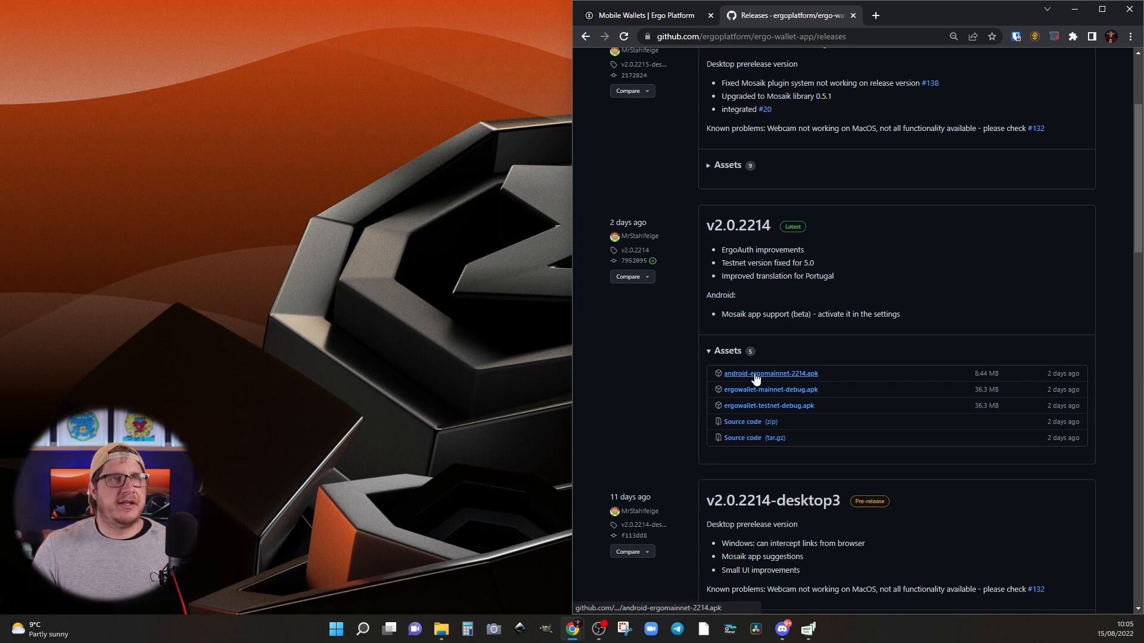
left_click(770, 373)
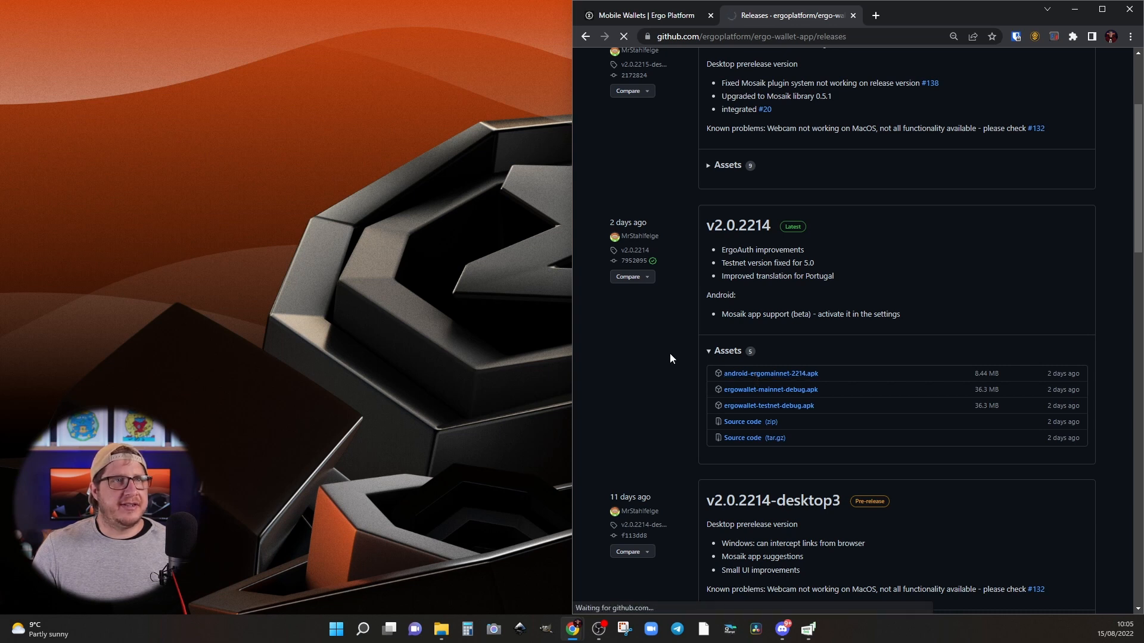
left_click(771, 373)
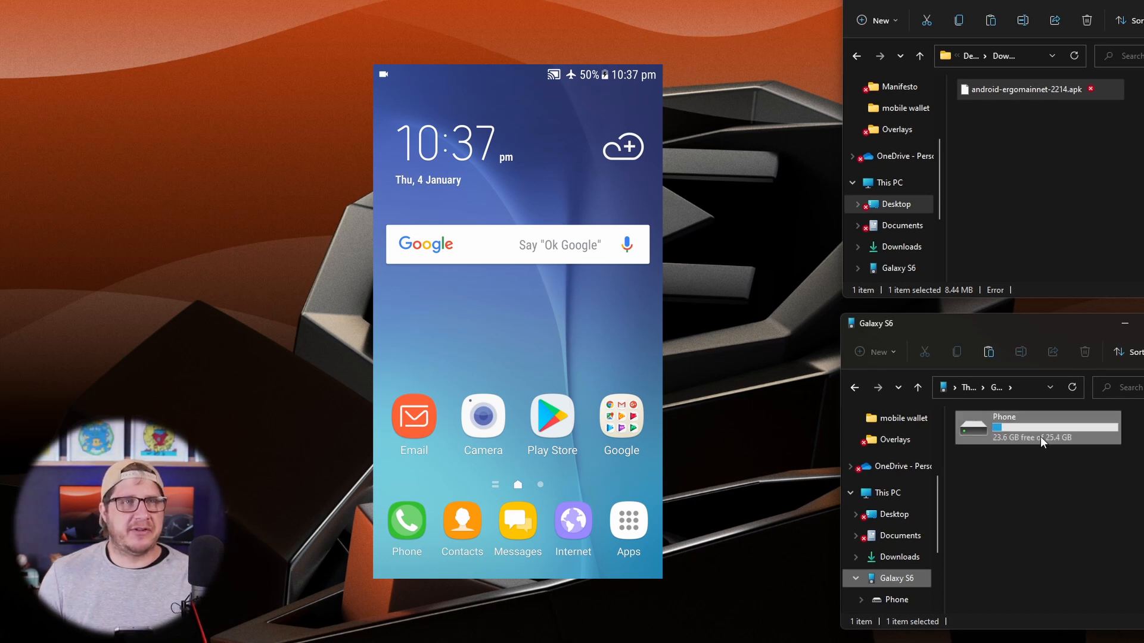
Step: Put the APK in the Galaxy S6's Phone > Download folder and minimize Explorer
double_click(1038, 428)
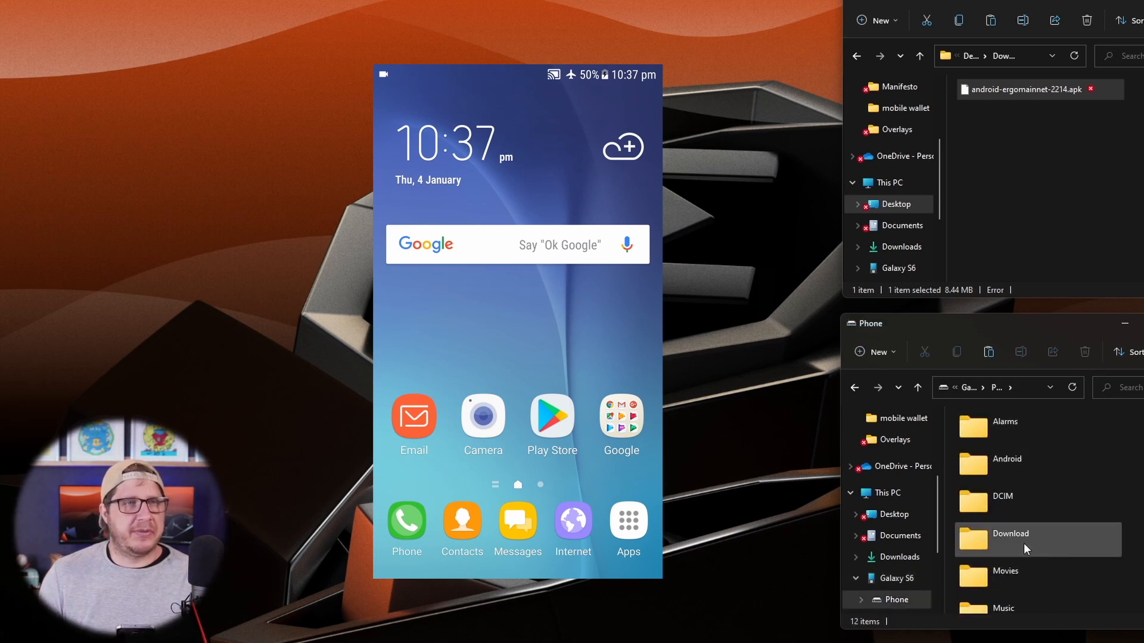
double_click(1011, 537)
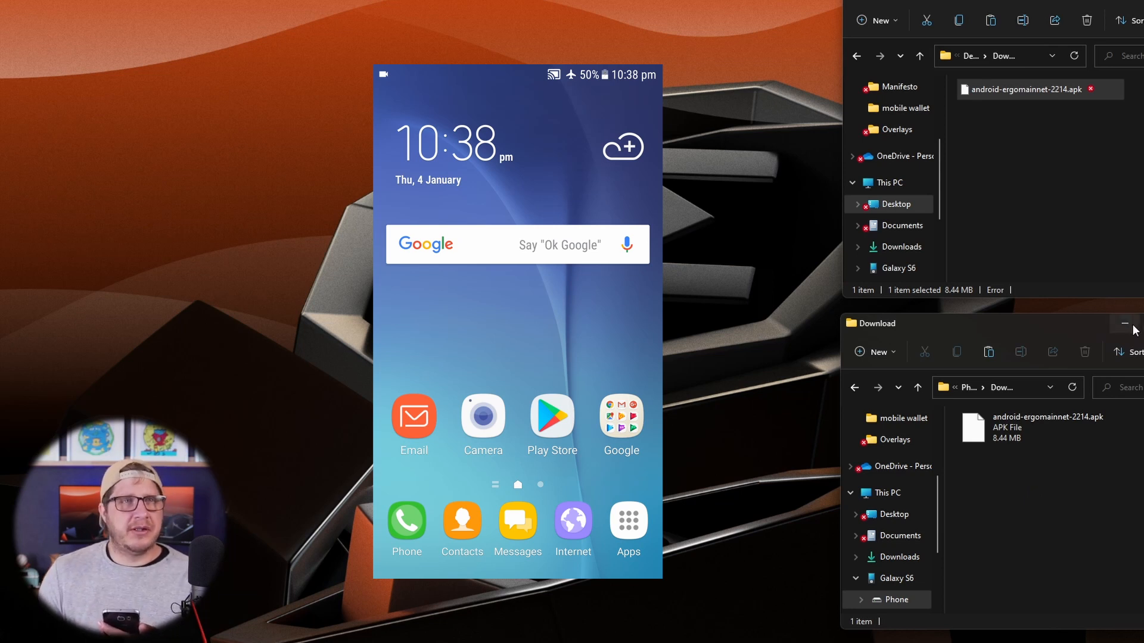
left_click(1111, 323)
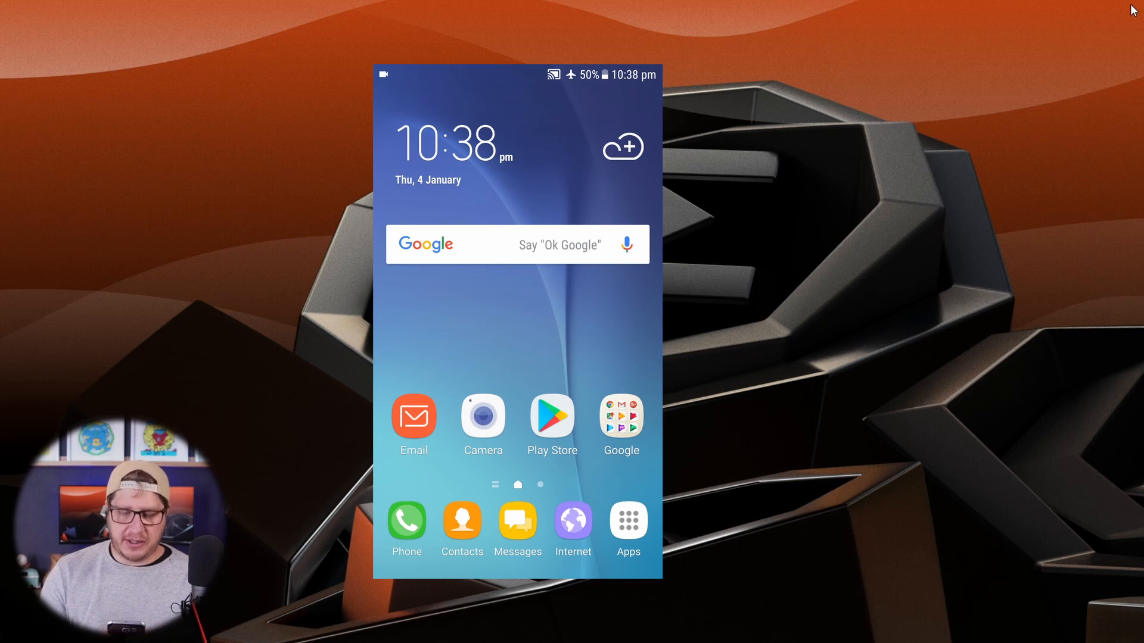
Step: Open android-ergomainnet-2214.apk from My Files > Installation files > Download to start installing
left_click(628, 524)
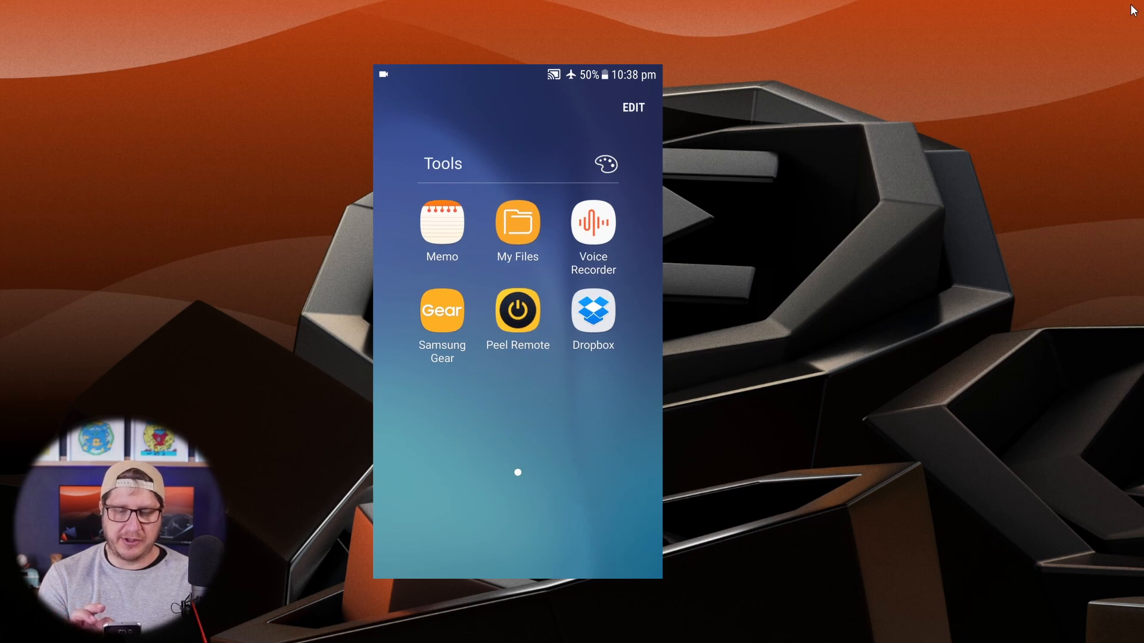
left_click(517, 226)
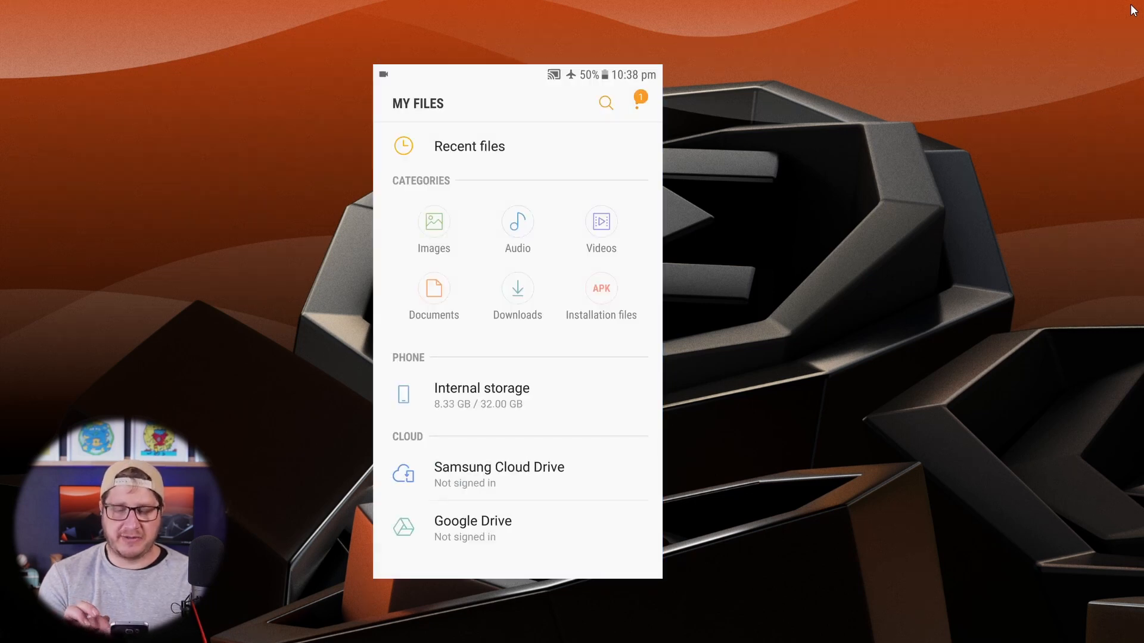
left_click(601, 287)
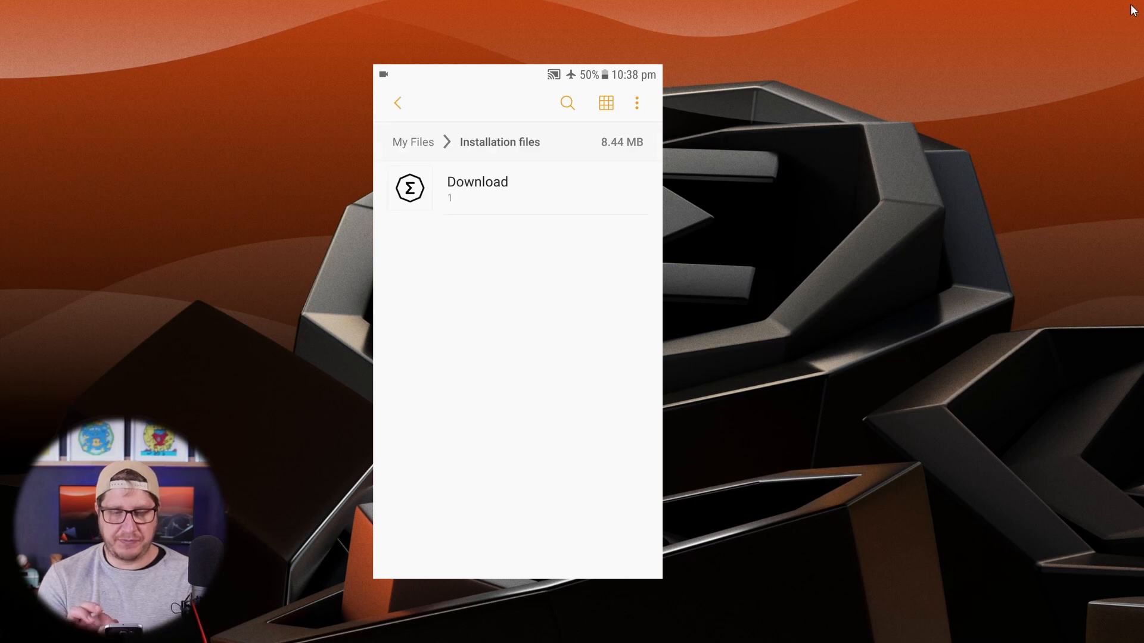
left_click(477, 190)
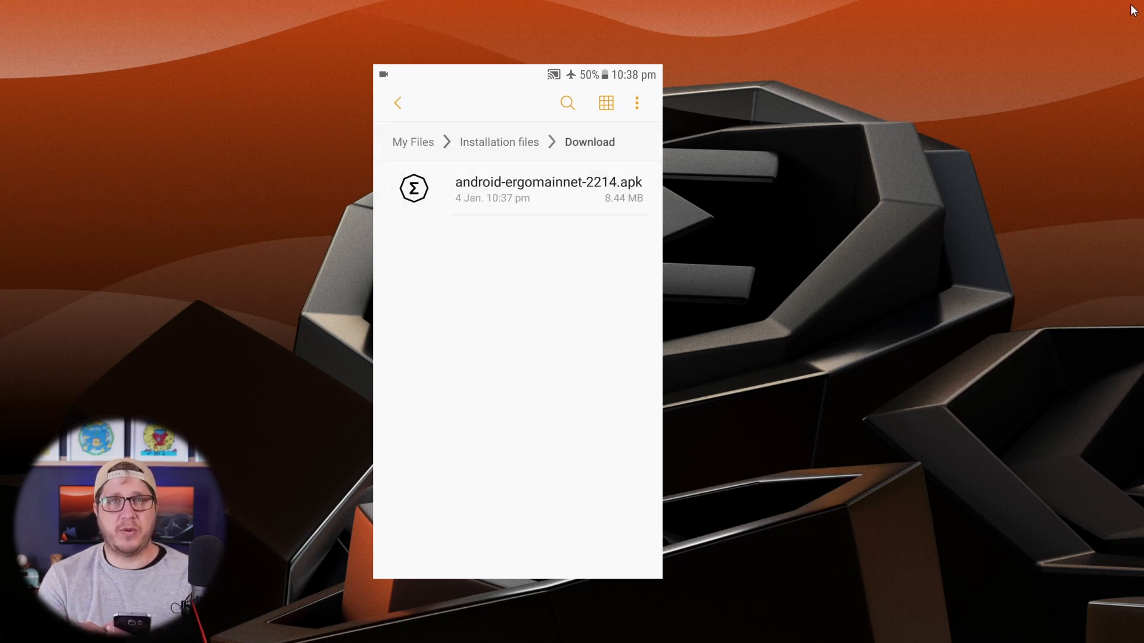
left_click(541, 200)
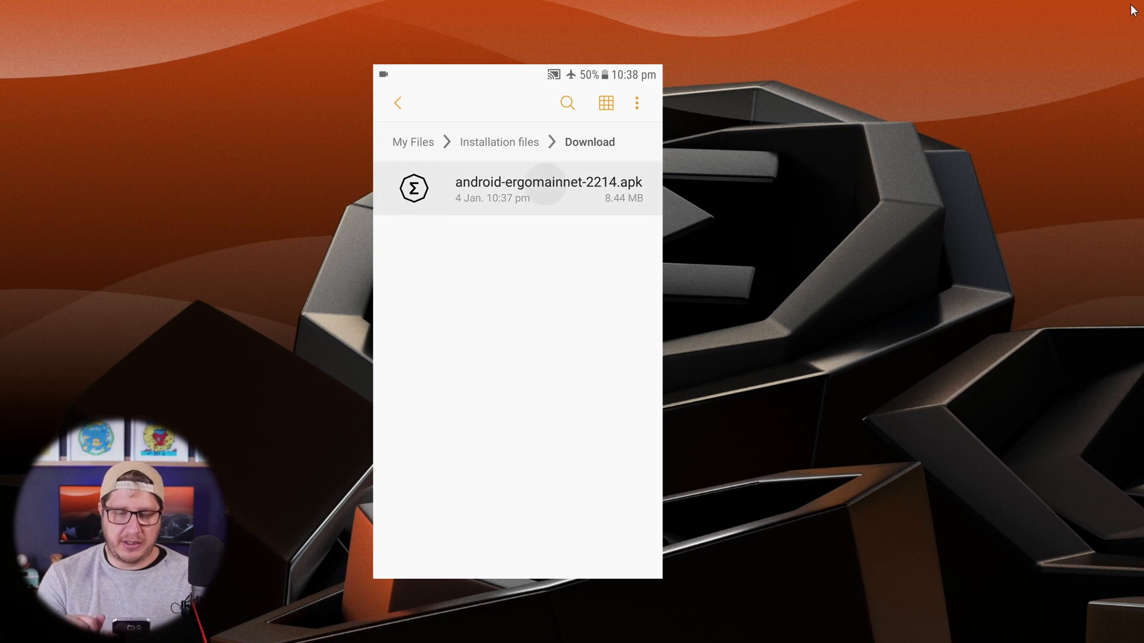
left_click(538, 197)
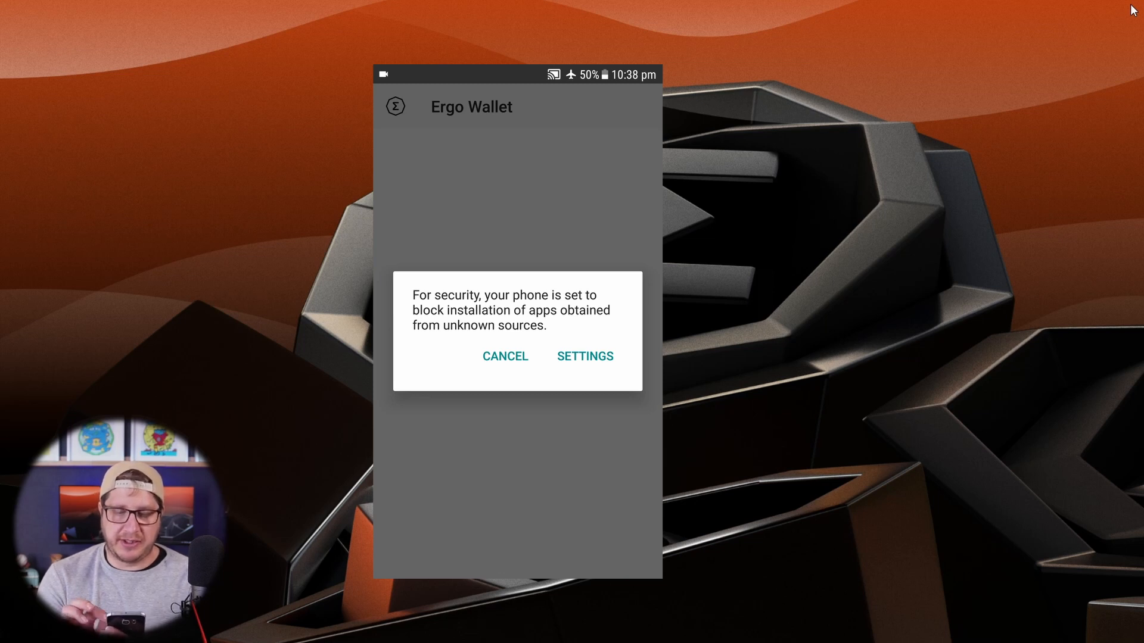
Step: Turn on Unknown sources in Lock screen and security from the blocked-install dialog
left_click(585, 356)
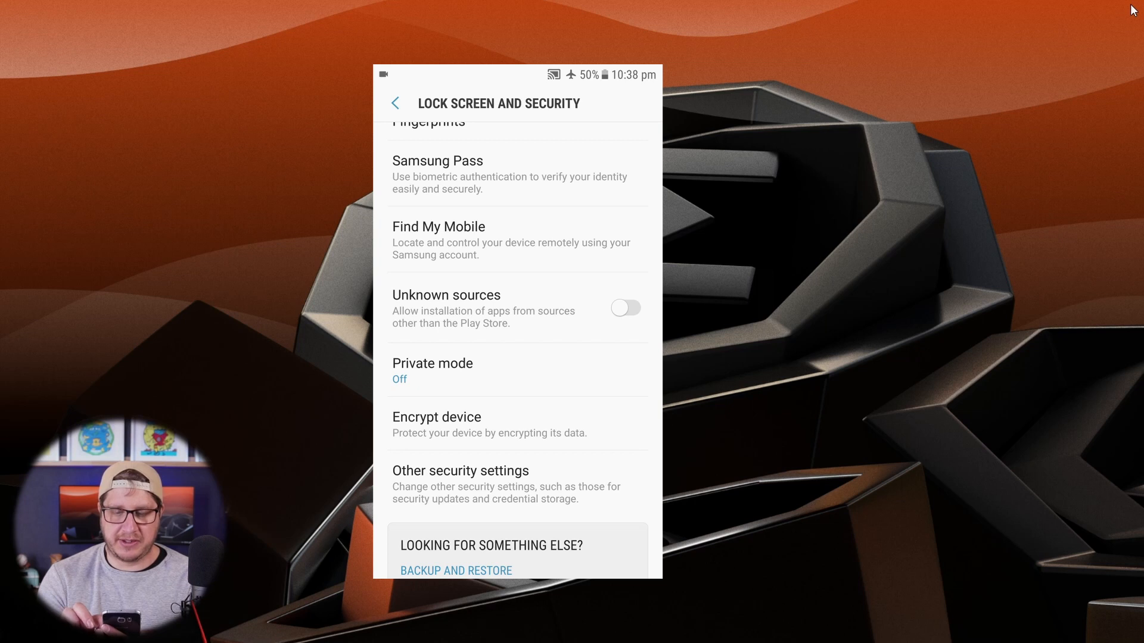
left_click(625, 307)
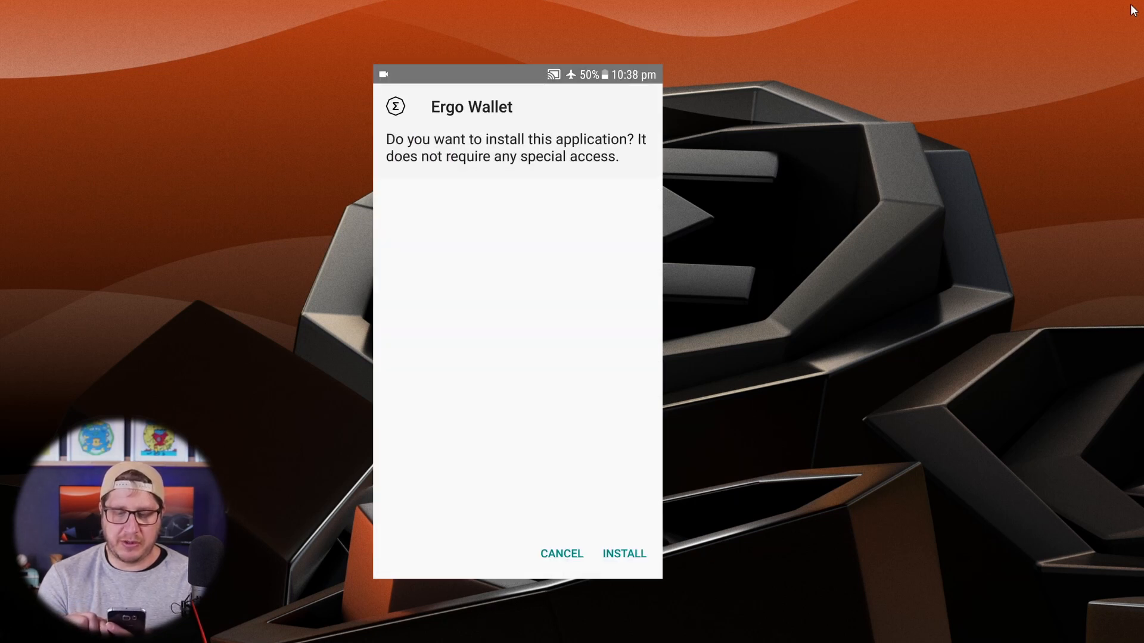
Step: Install Ergo Wallet and open it once 'App installed.' appears
left_click(625, 554)
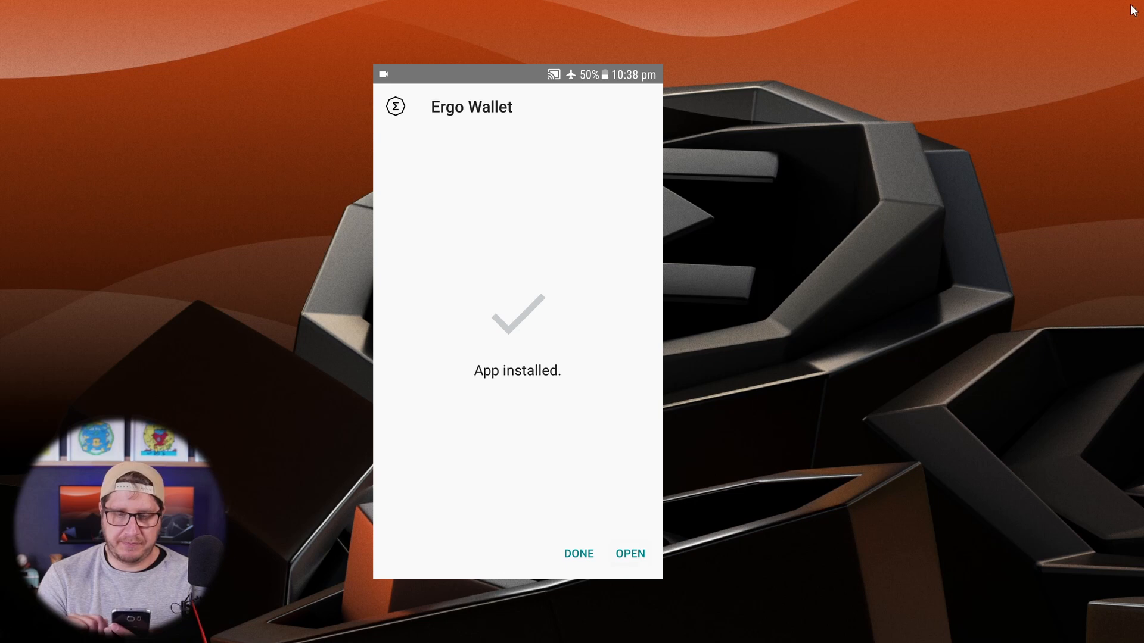
left_click(630, 554)
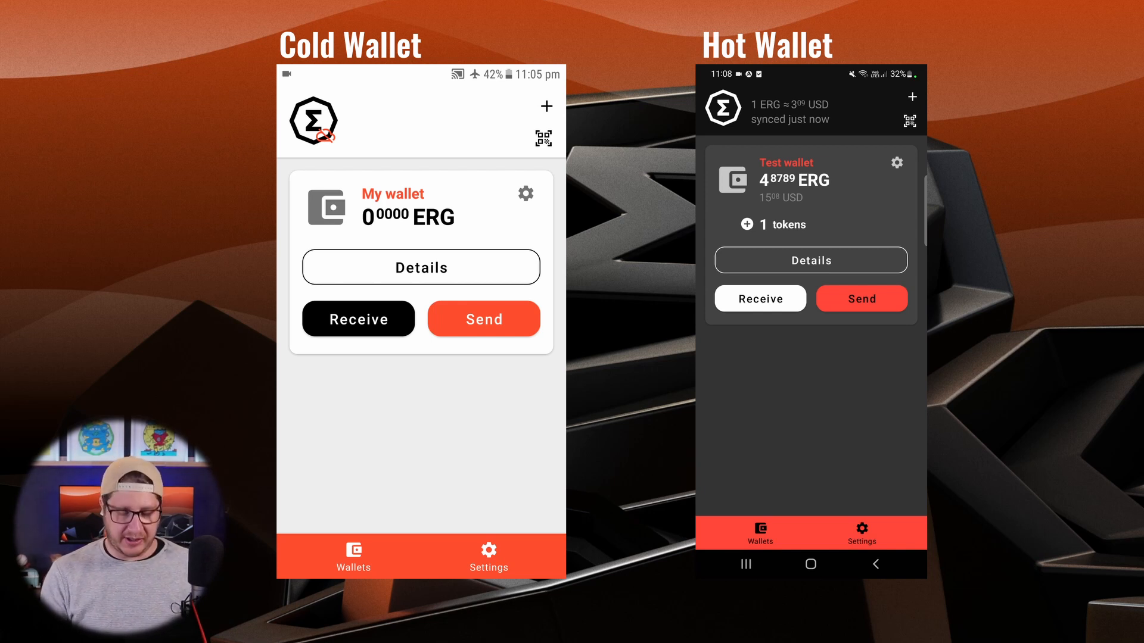
Step: Scan the cold phone's Receive address into a new read-only wallet on the hot phone
left_click(912, 96)
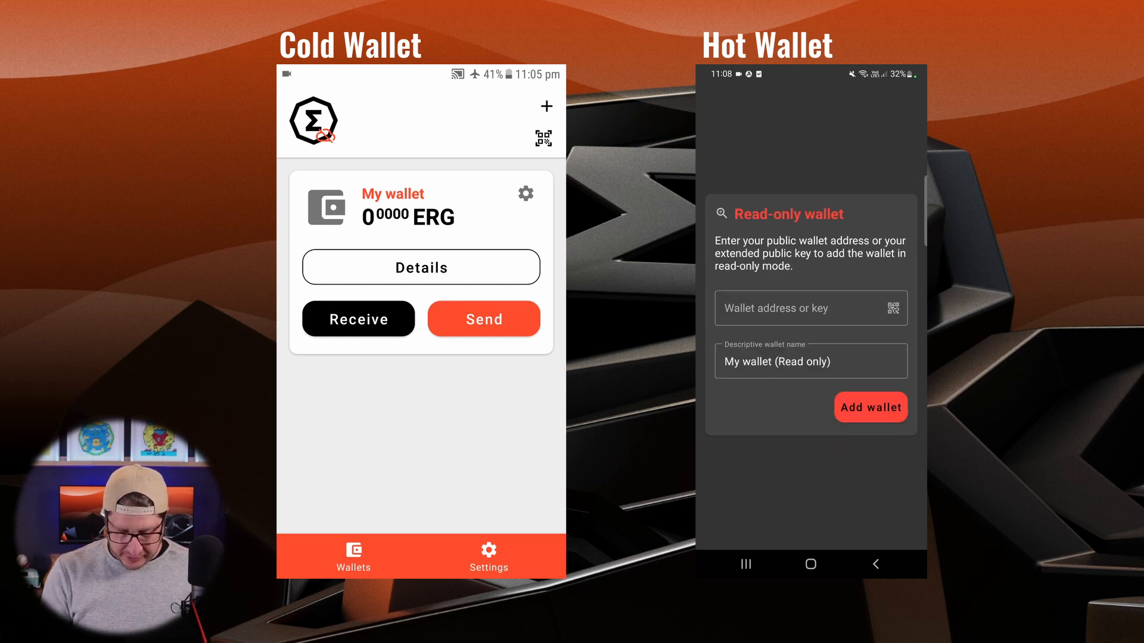
left_click(358, 319)
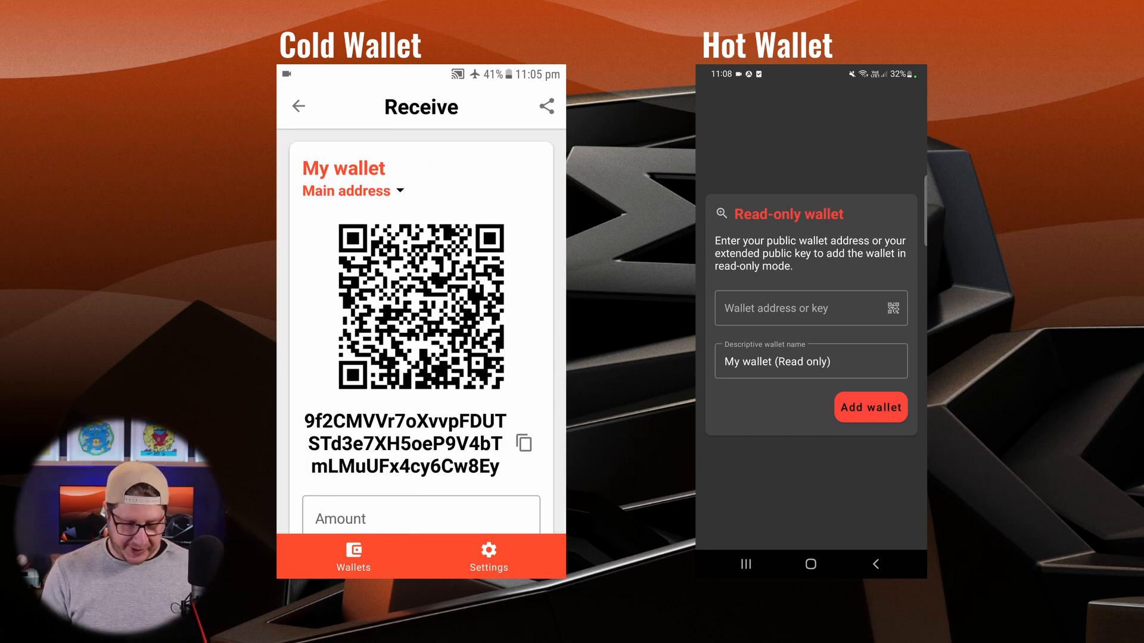
left_click(890, 308)
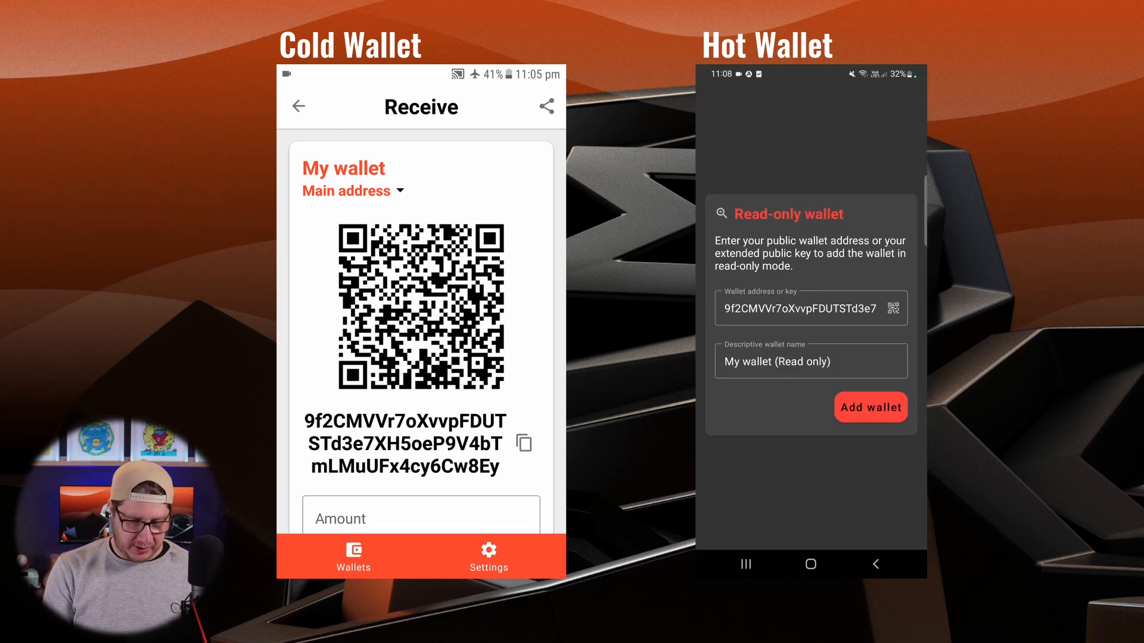
left_click(871, 407)
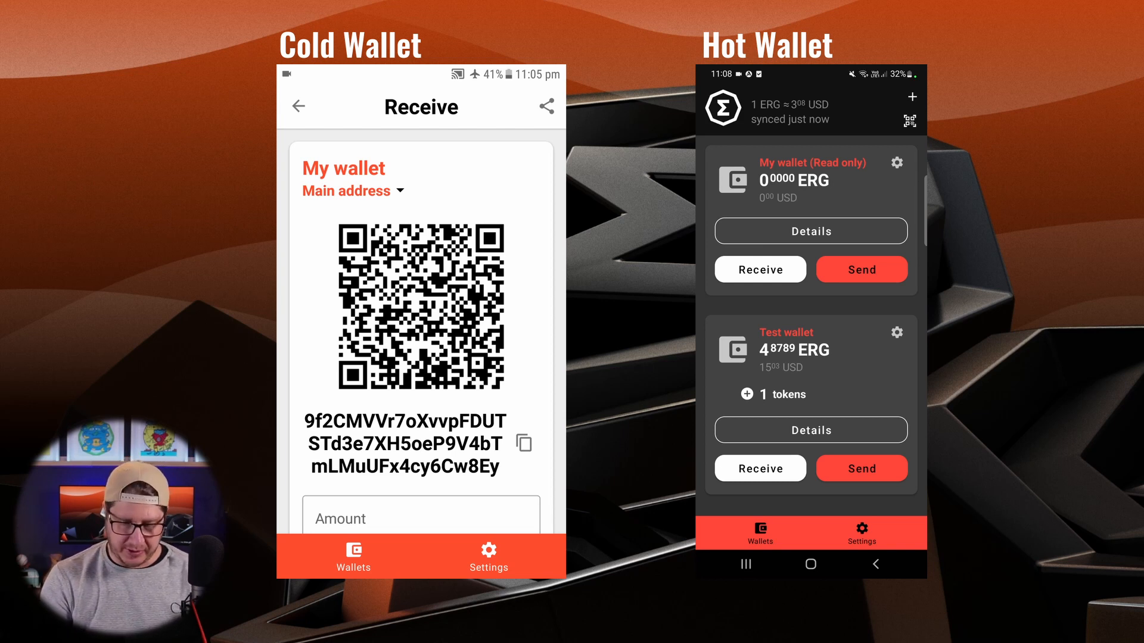
Step: Send .2 ERG from the Test wallet to the cold wallet's address
left_click(862, 468)
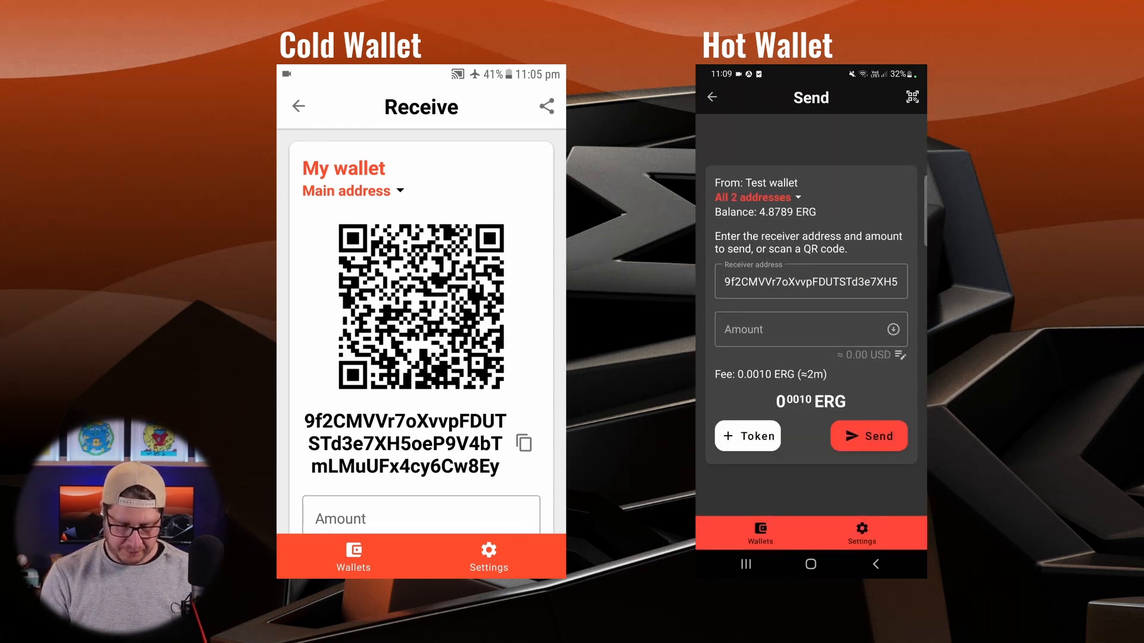
left_click(802, 329)
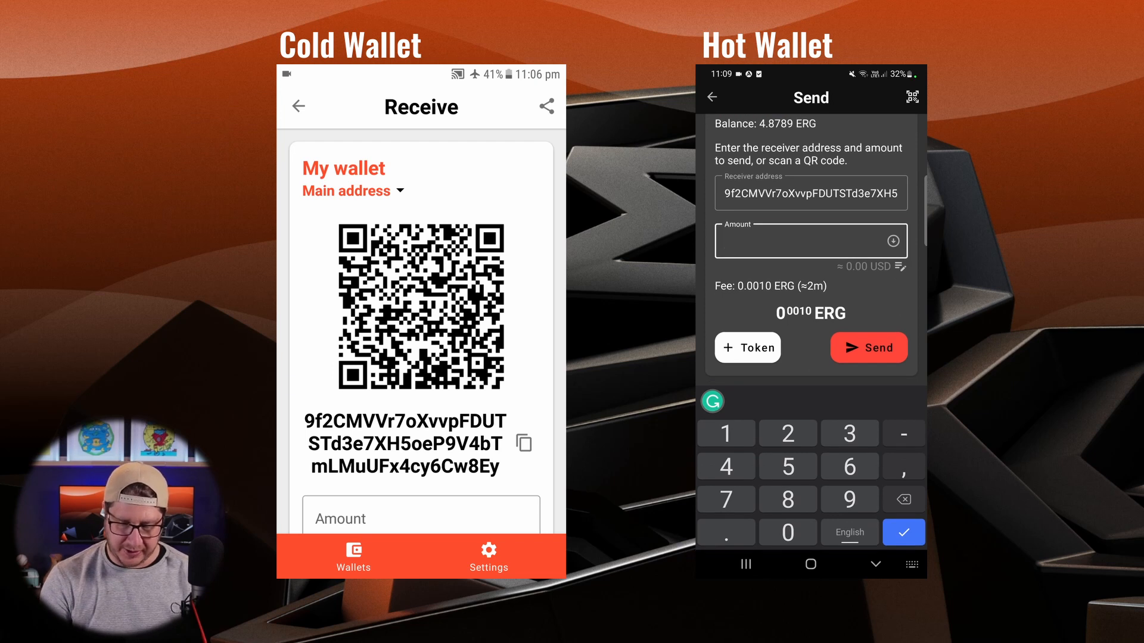
type(".2")
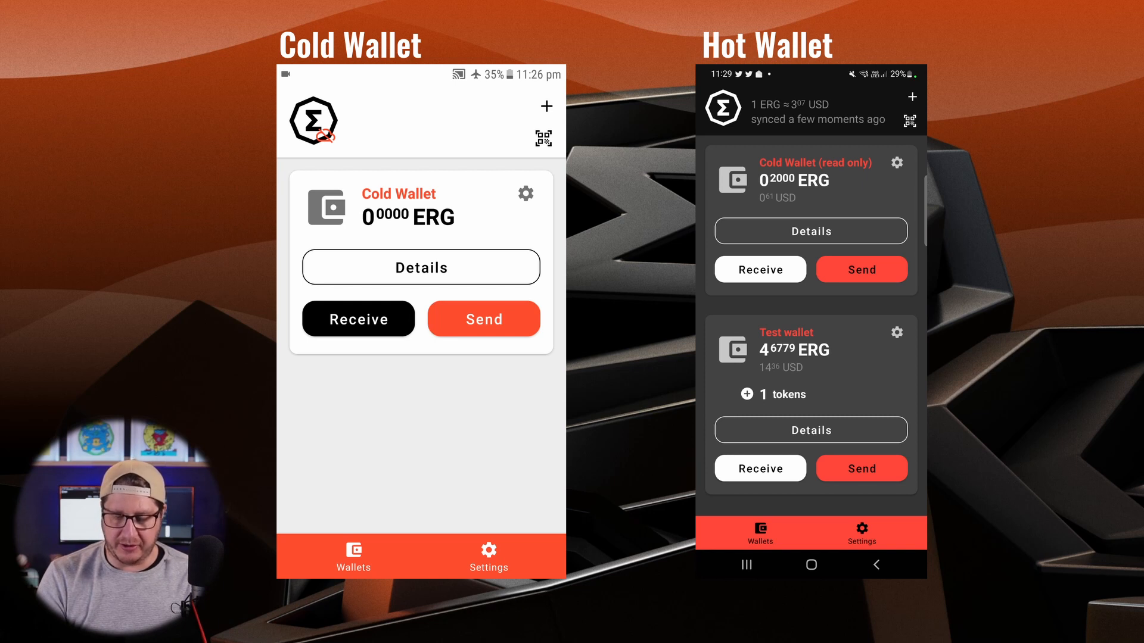
left_click(861, 269)
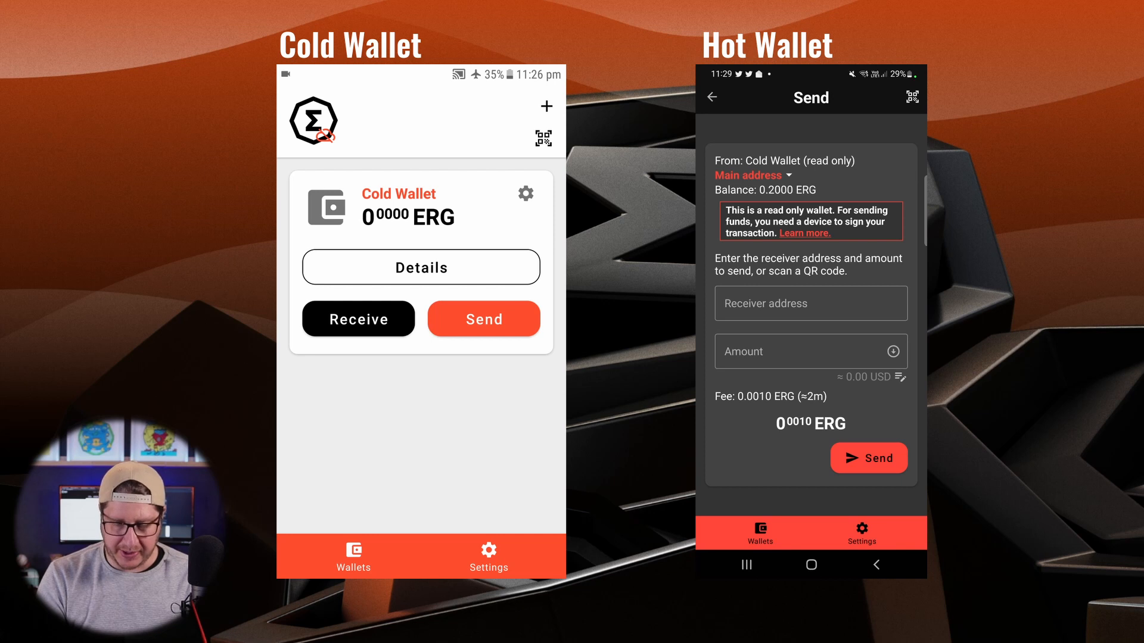
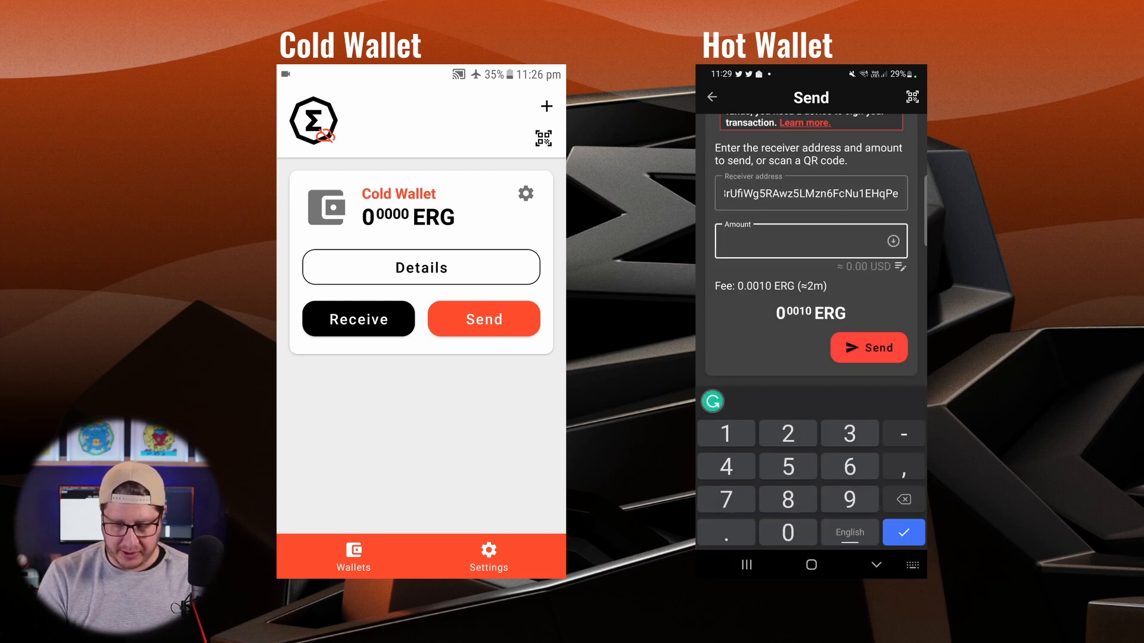
type(".1")
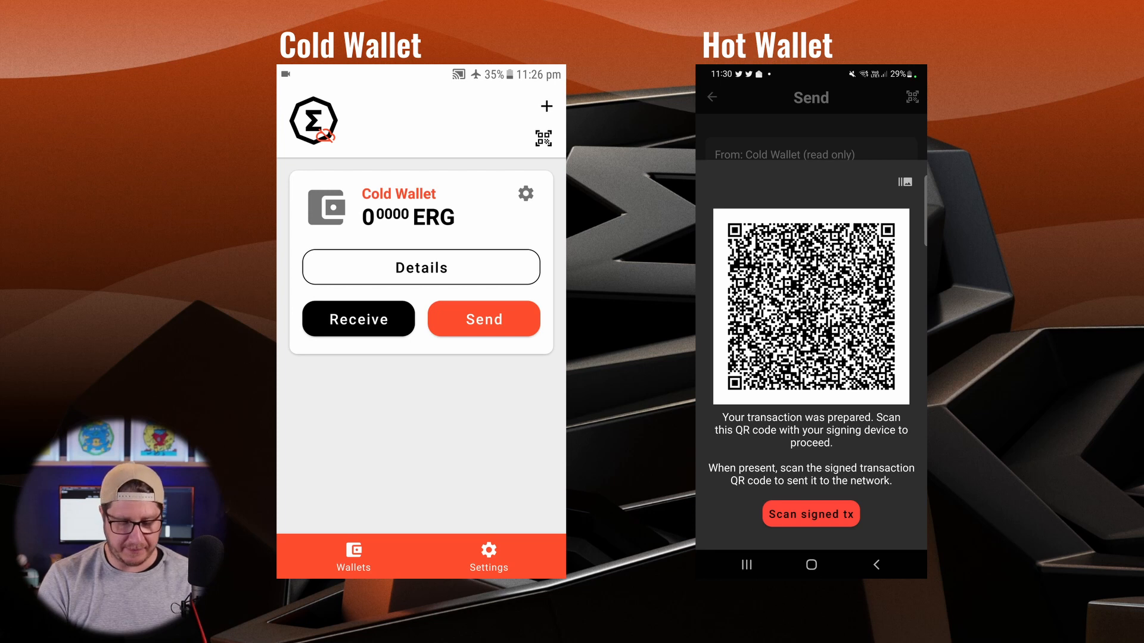
Step: On the cold phone, scan the transaction QR, confirm the 0.1 ERG send, and select the password field
left_click(484, 318)
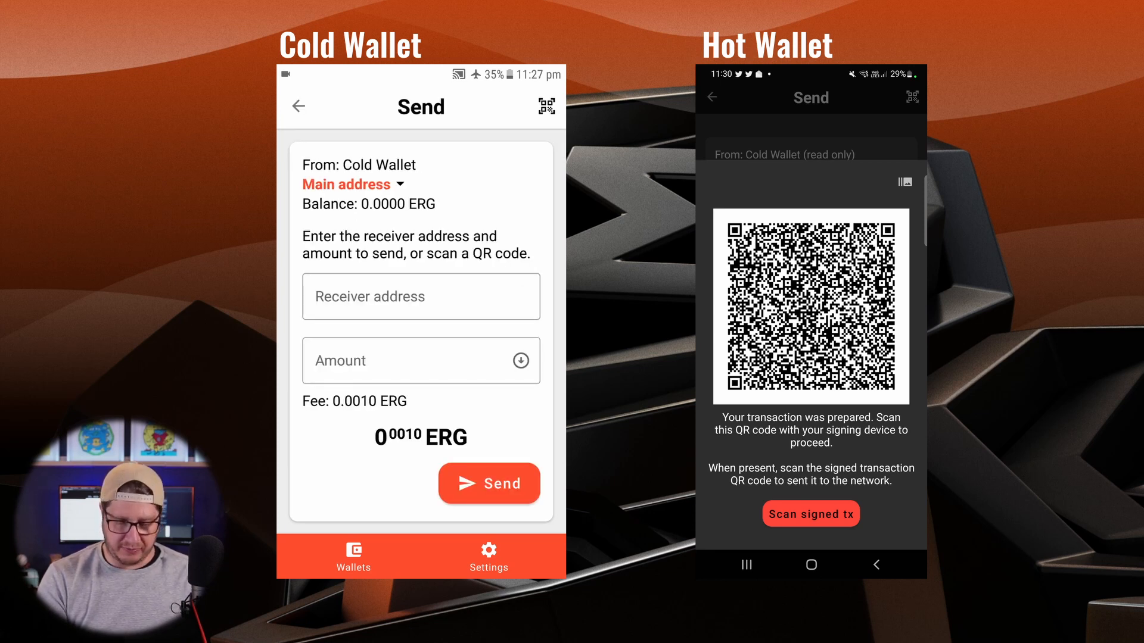
left_click(546, 106)
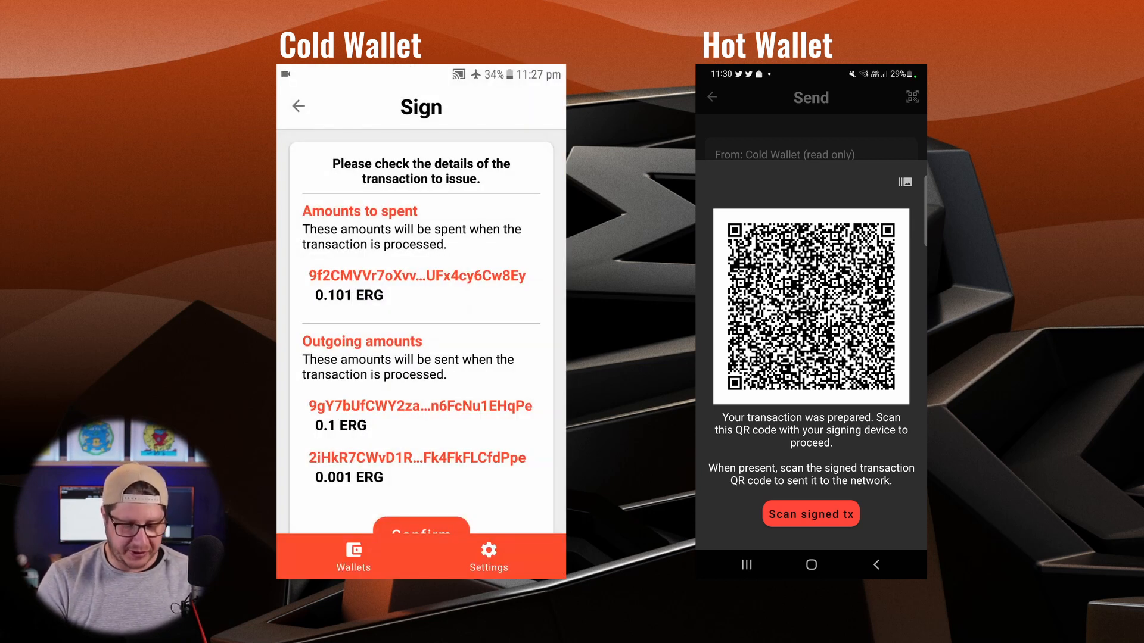
scroll("down", 3)
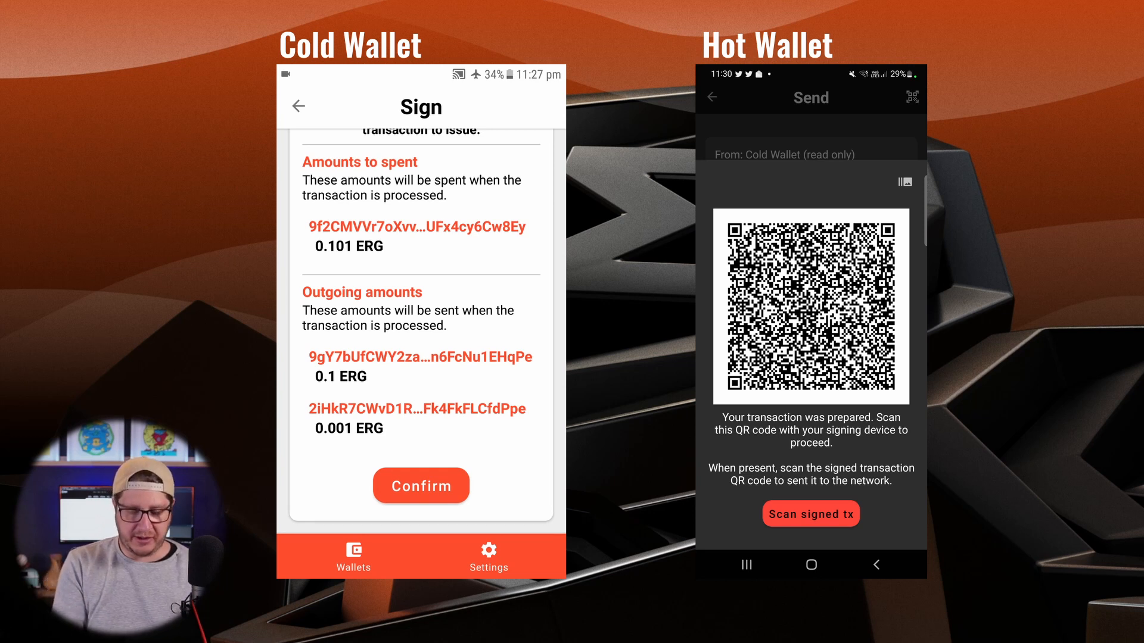
left_click(420, 486)
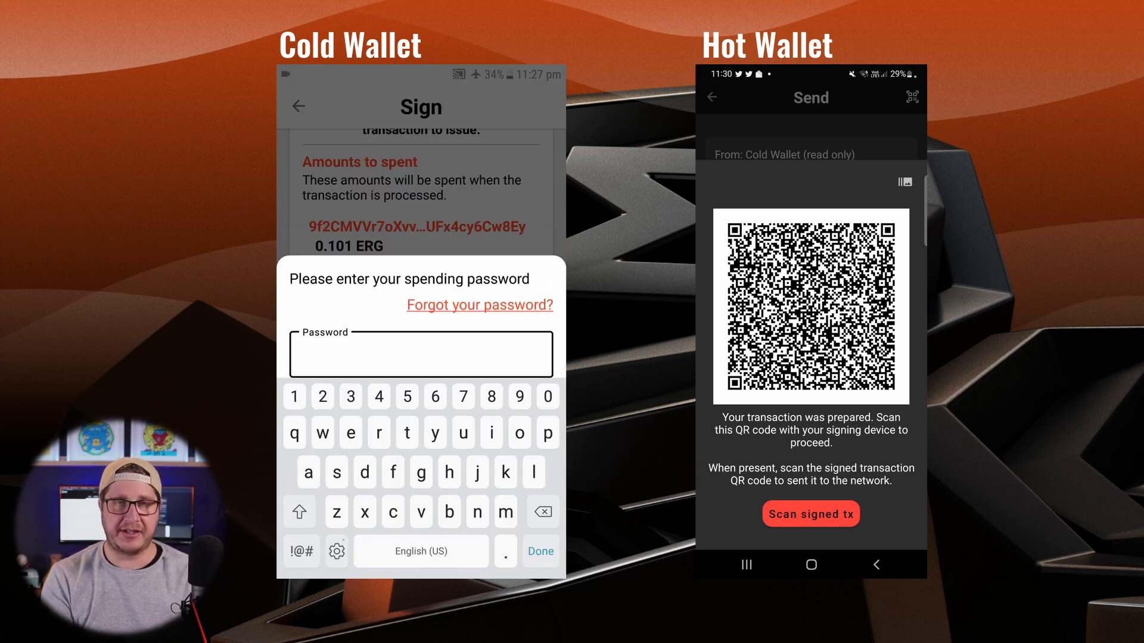
left_click(449, 472)
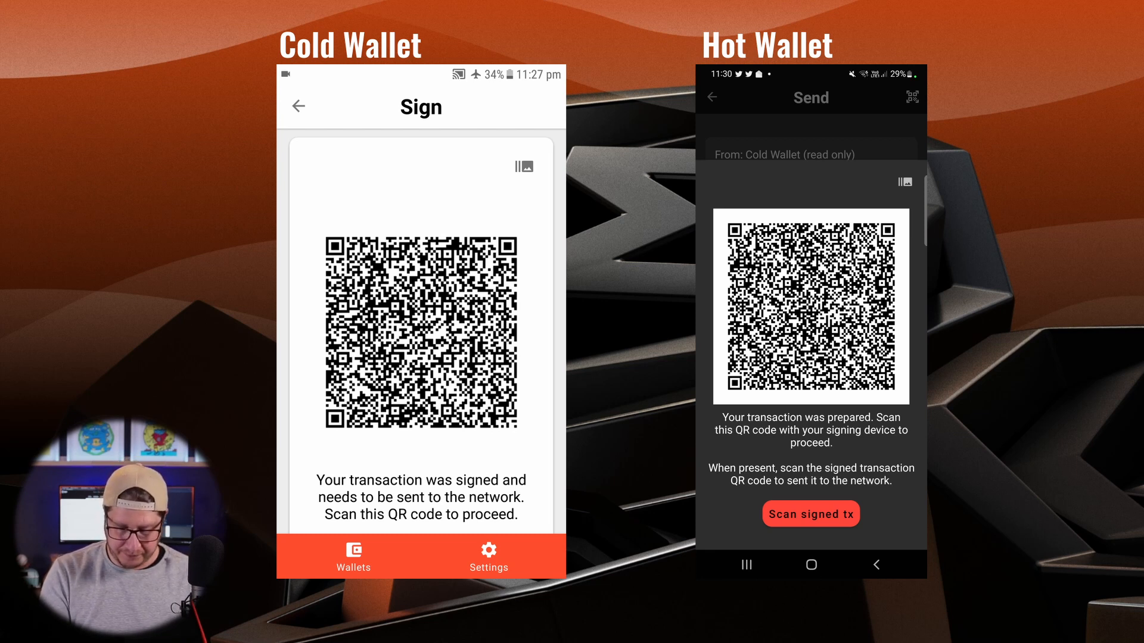
Step: Scan the cold phone's signed-transaction QR code on the hot phone and broadcast it to the network
left_click(810, 514)
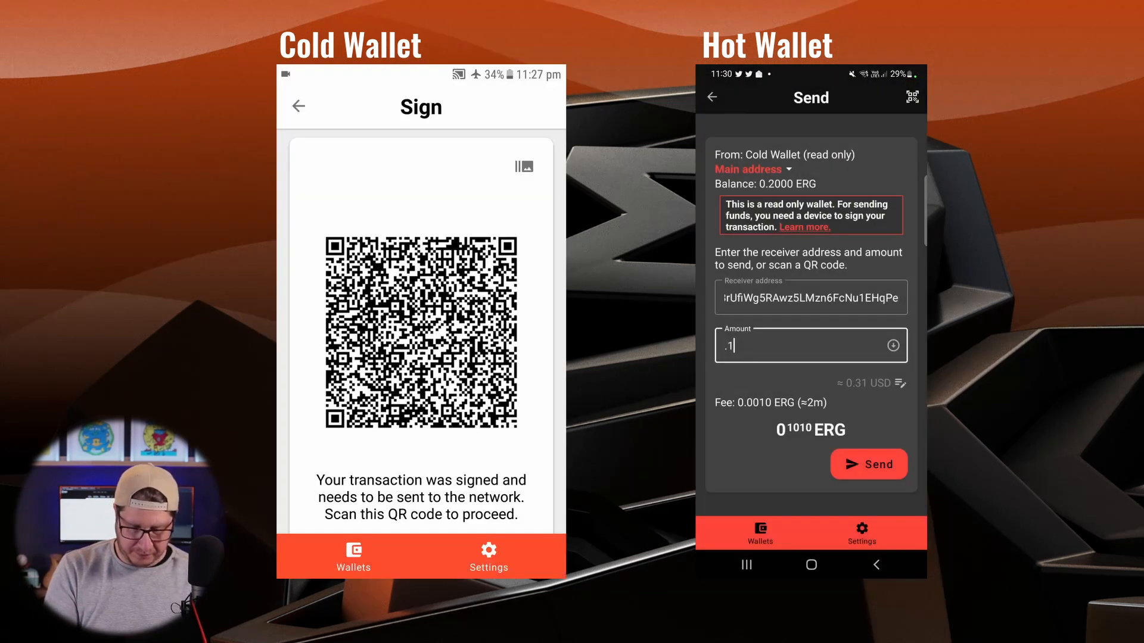
left_click(869, 465)
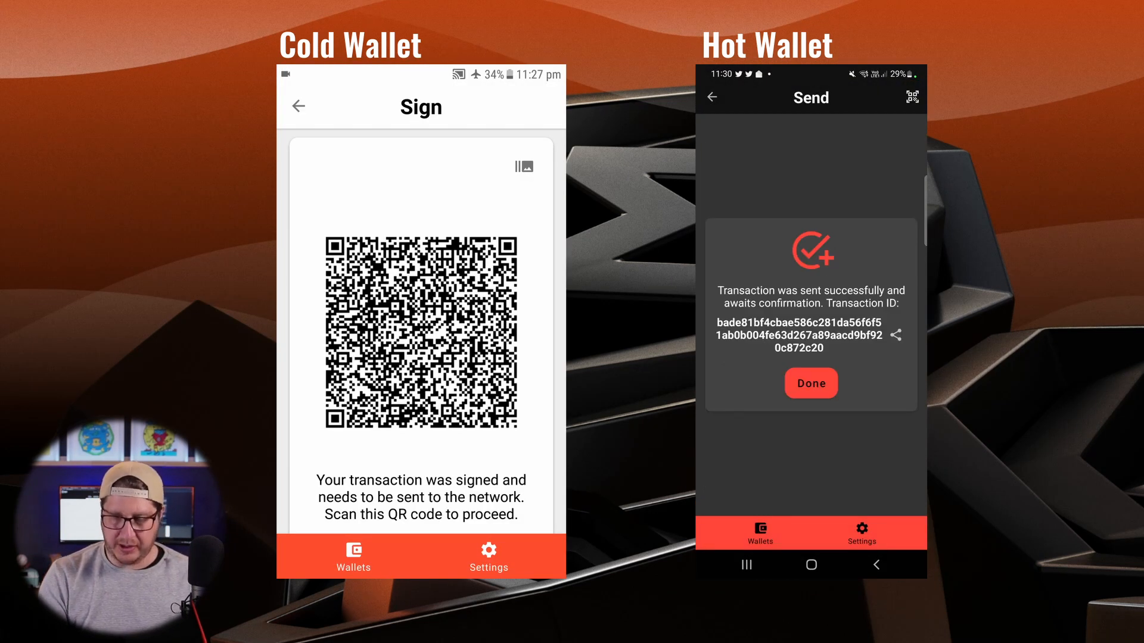